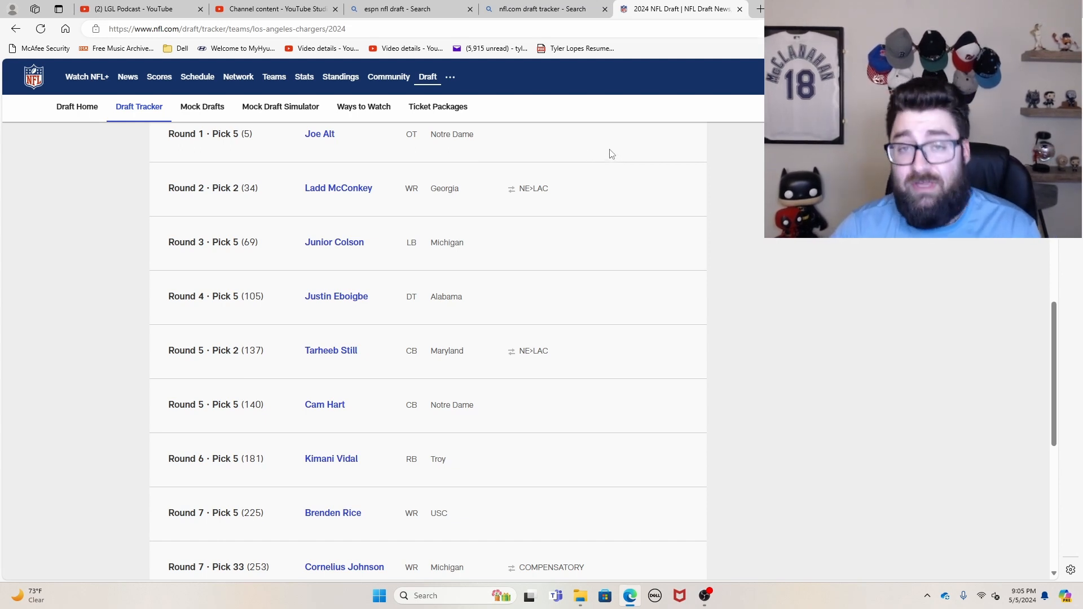
{"action": "mouse_move", "coordinate": [594, 160]}
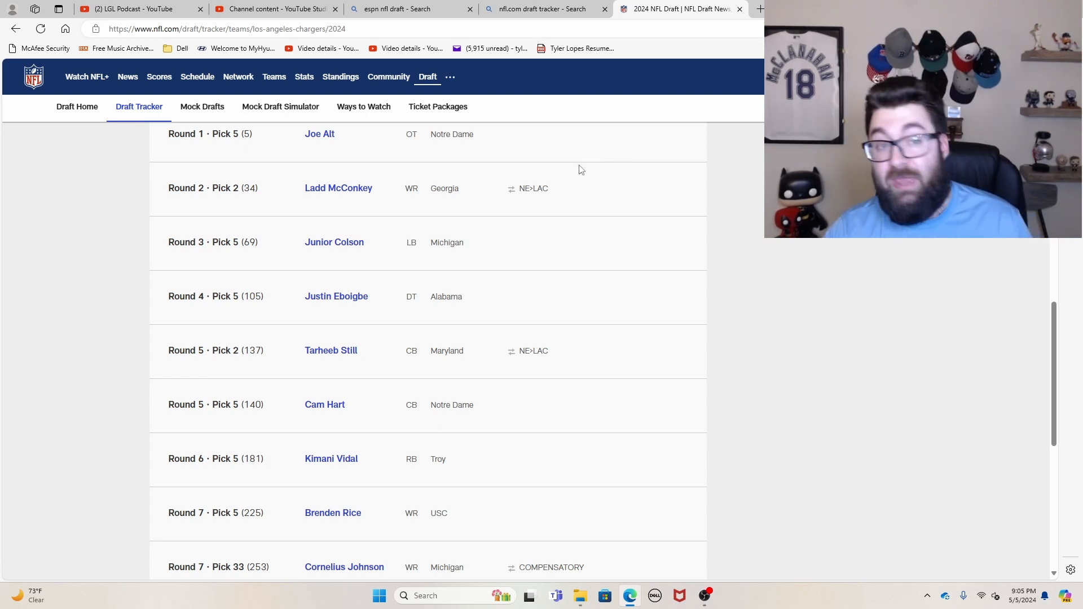
{"action": "mouse_move", "coordinate": [485, 145]}
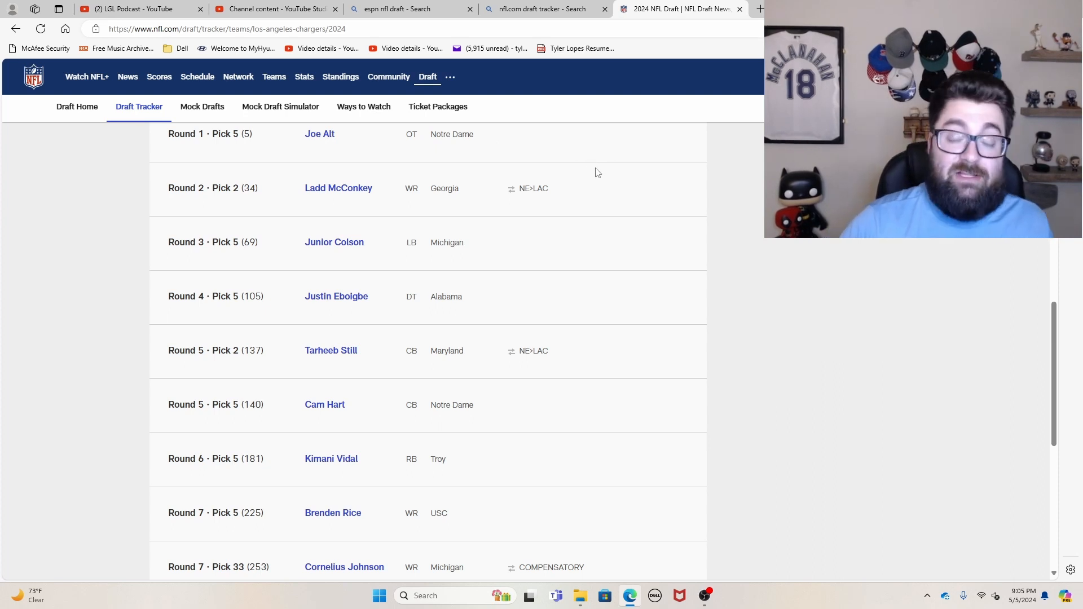
{"action": "mouse_move", "coordinate": [601, 174]}
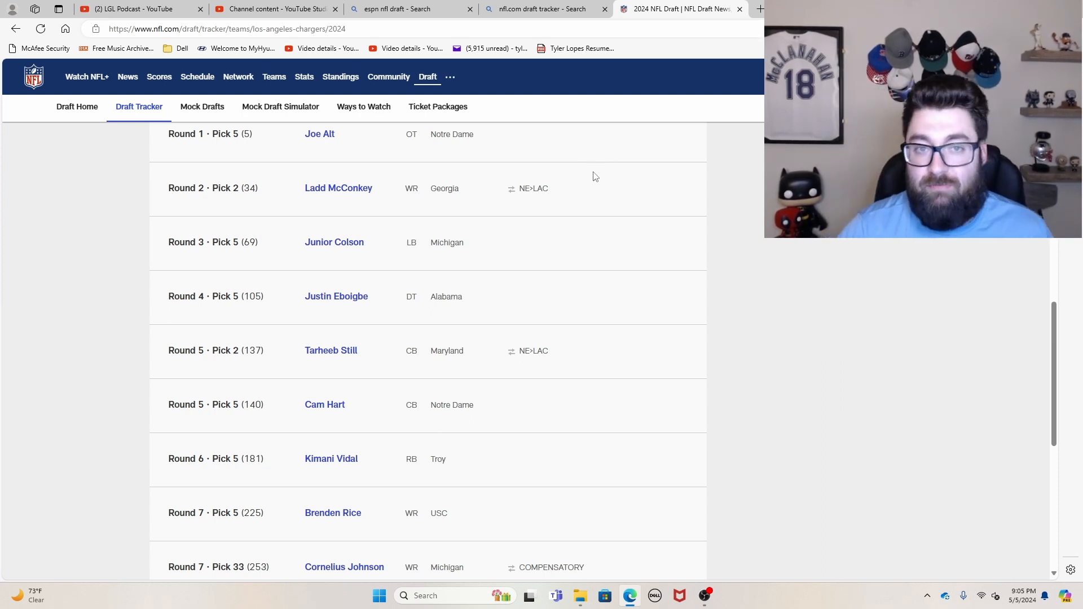
{"action": "mouse_move", "coordinate": [586, 181]}
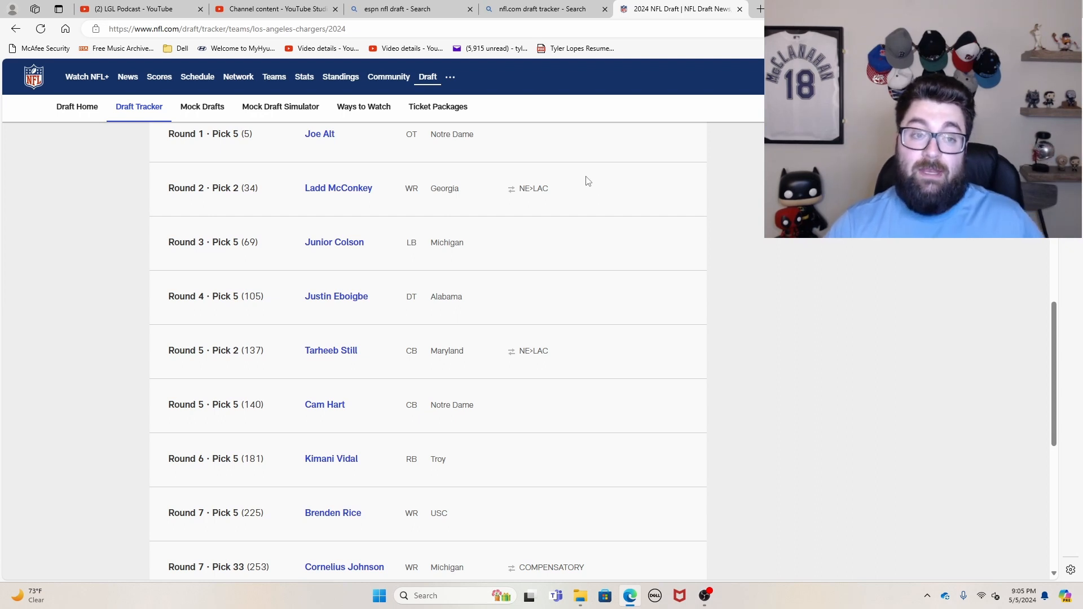
{"action": "mouse_move", "coordinate": [574, 194]}
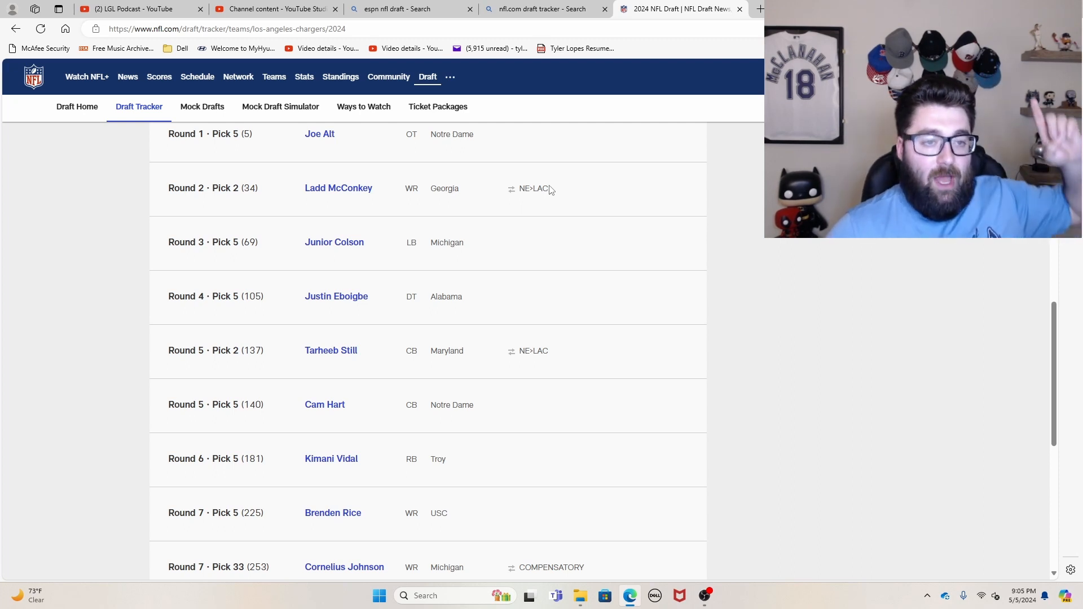
{"action": "mouse_move", "coordinate": [542, 183]}
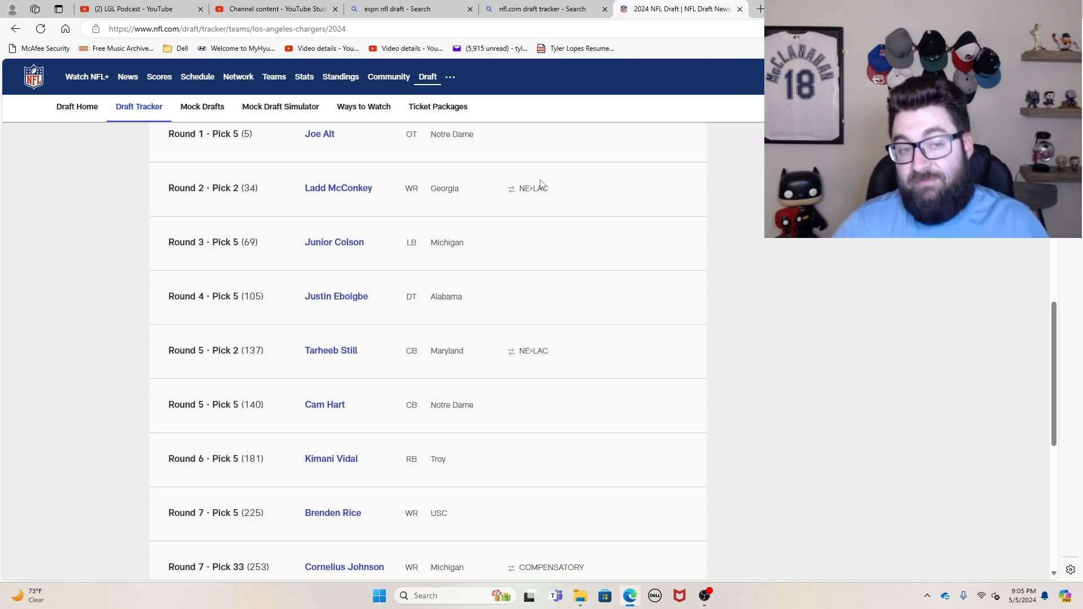
{"action": "mouse_move", "coordinate": [532, 185]}
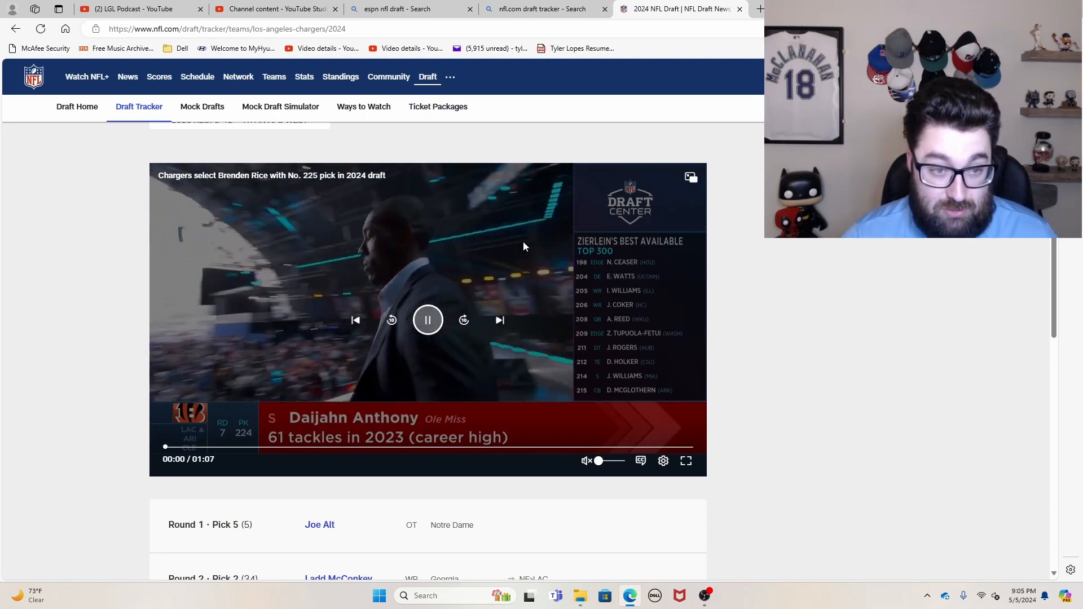
{"action": "scroll", "scroll_direction": "down", "scroll_amount": 3}
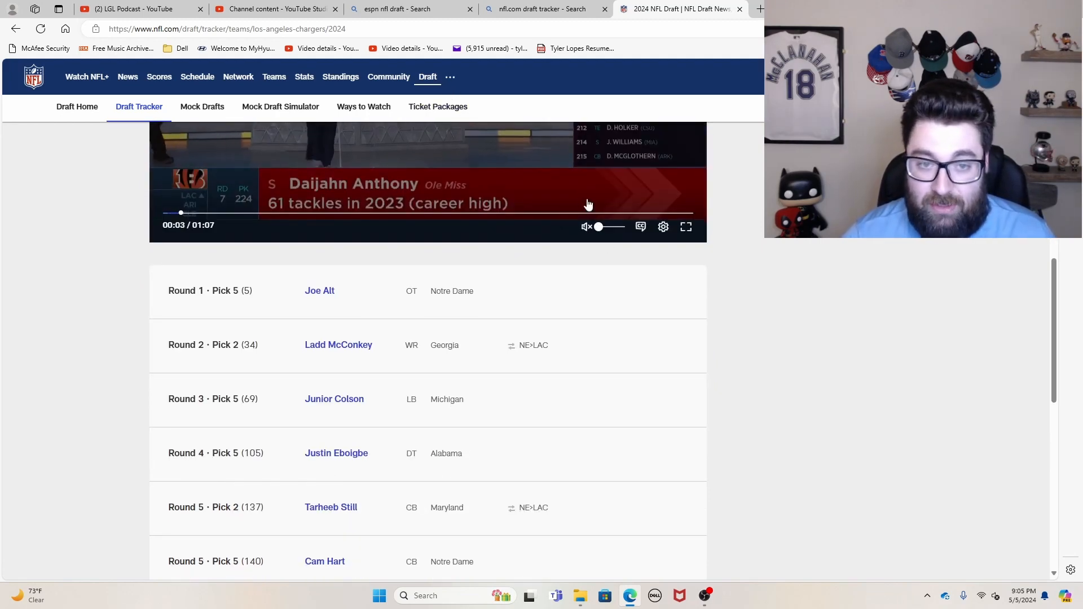
{"action": "scroll", "scroll_direction": "down", "scroll_amount": 3}
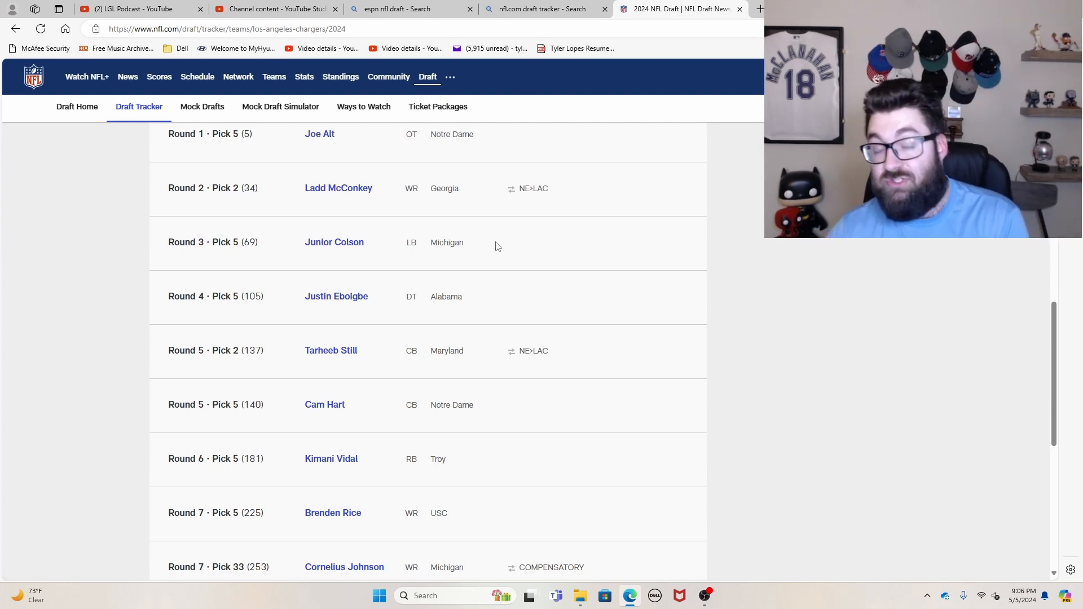
{"action": "mouse_move", "coordinate": [537, 223]}
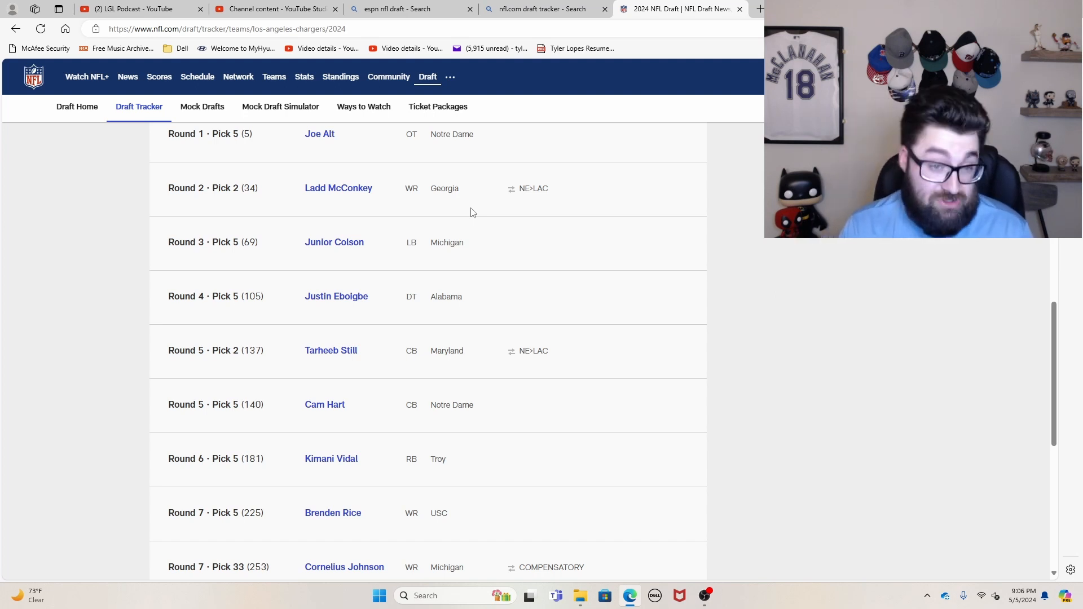
{"action": "mouse_move", "coordinate": [387, 268]}
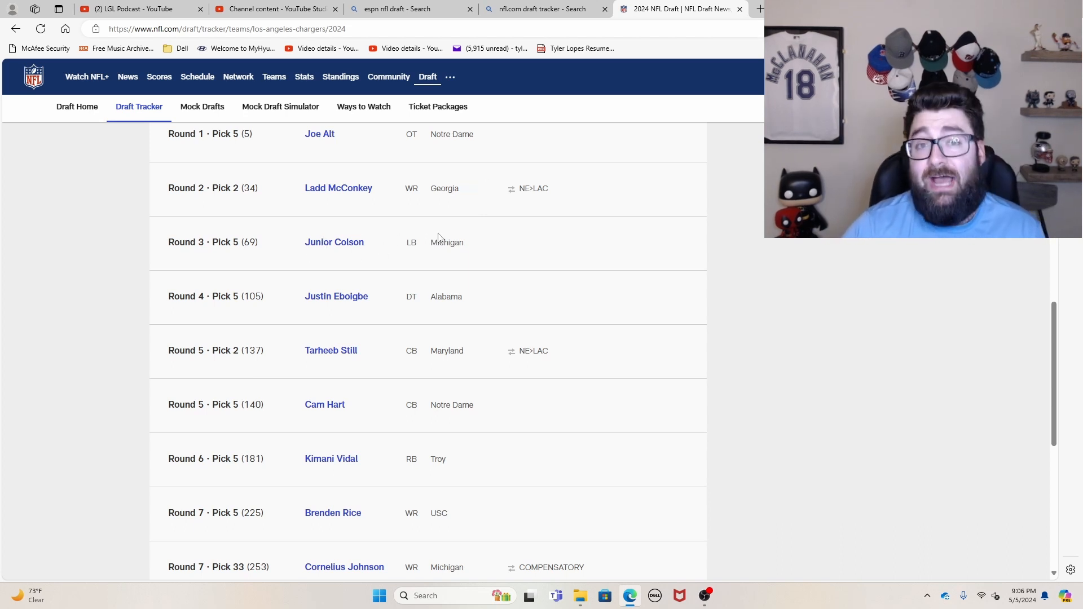
{"action": "mouse_move", "coordinate": [472, 237]}
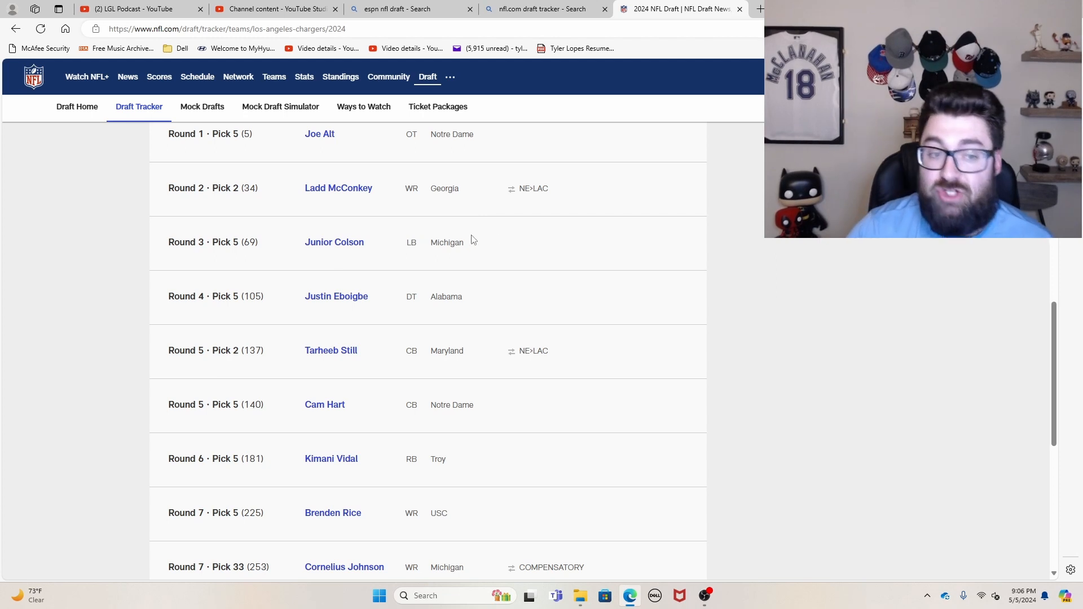
{"action": "mouse_move", "coordinate": [404, 249]}
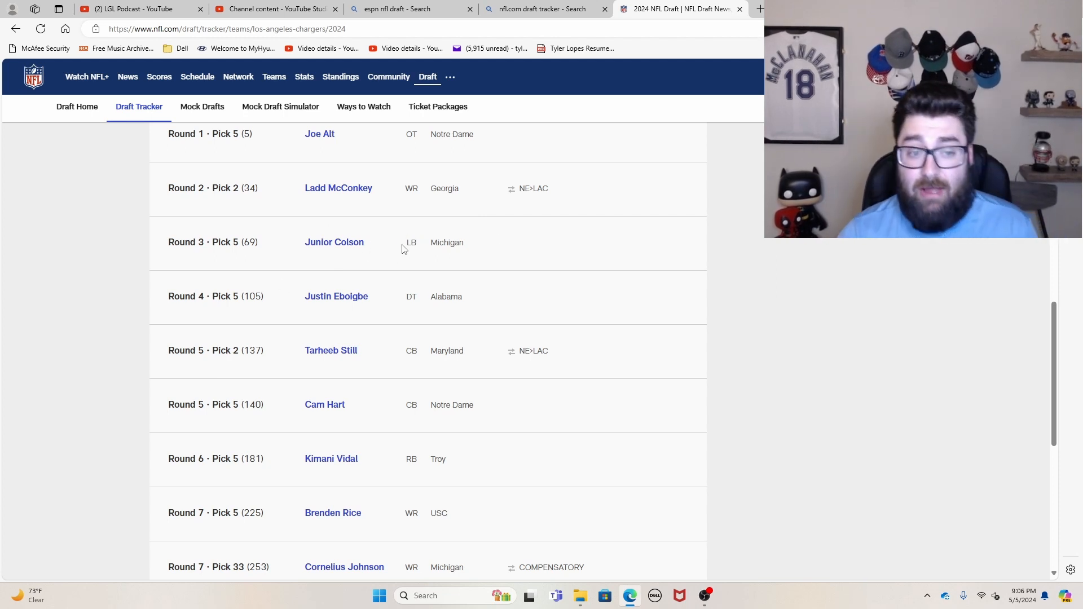
{"action": "mouse_move", "coordinate": [453, 233]}
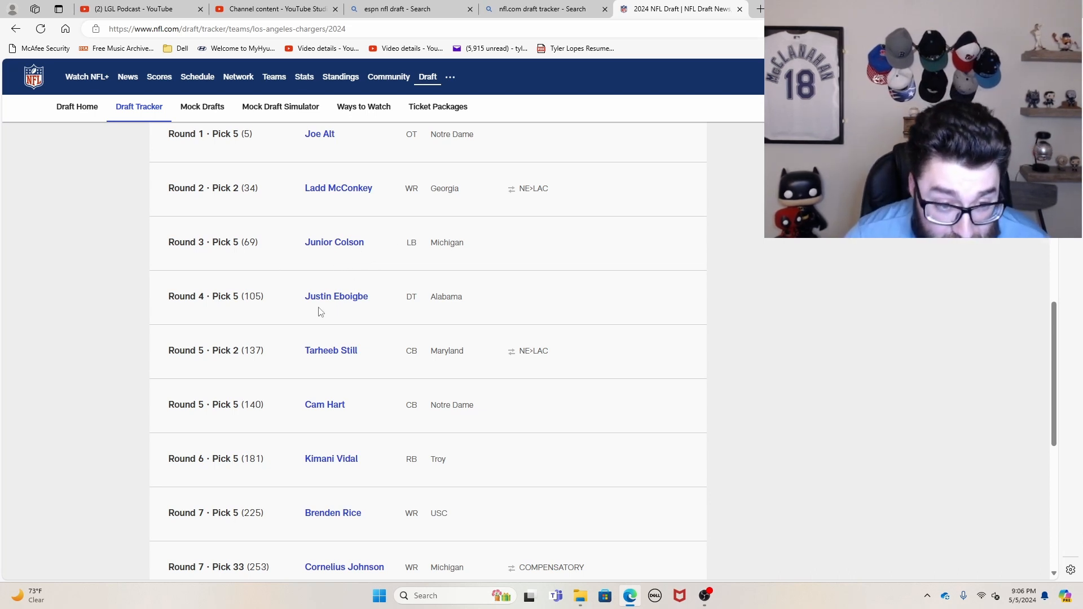
{"action": "mouse_move", "coordinate": [349, 306]}
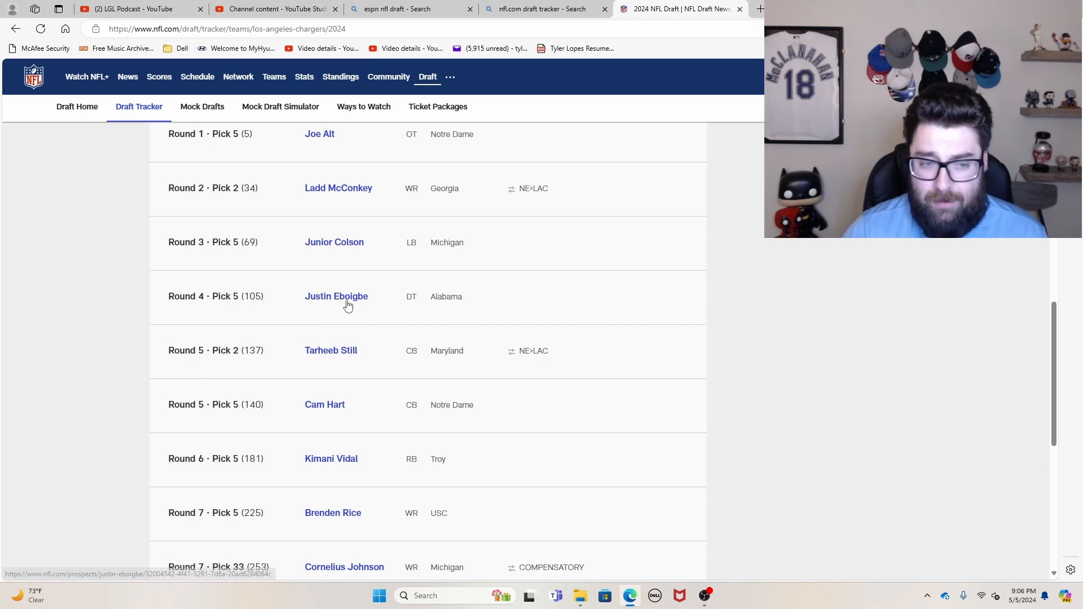
{"action": "mouse_move", "coordinate": [354, 304]}
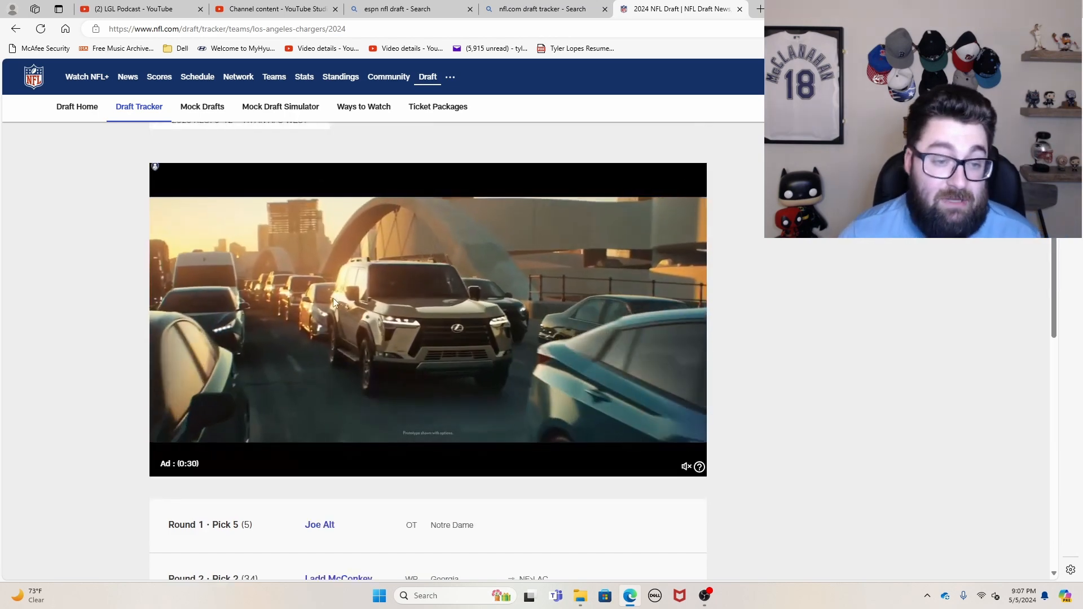
{"action": "scroll", "scroll_direction": "down", "scroll_amount": 3}
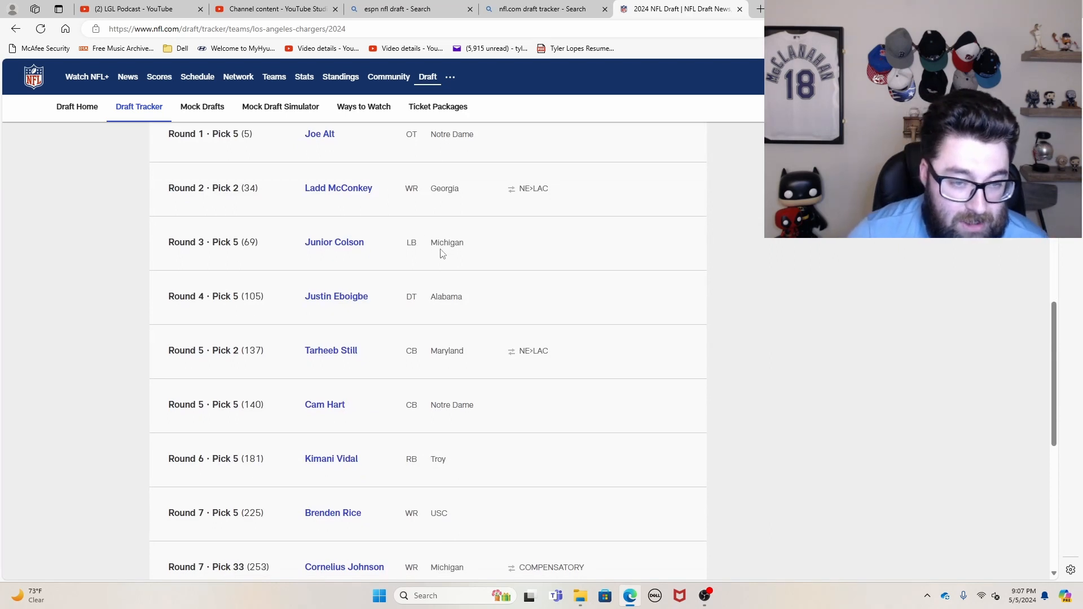
{"action": "scroll", "scroll_direction": "down", "scroll_amount": 3}
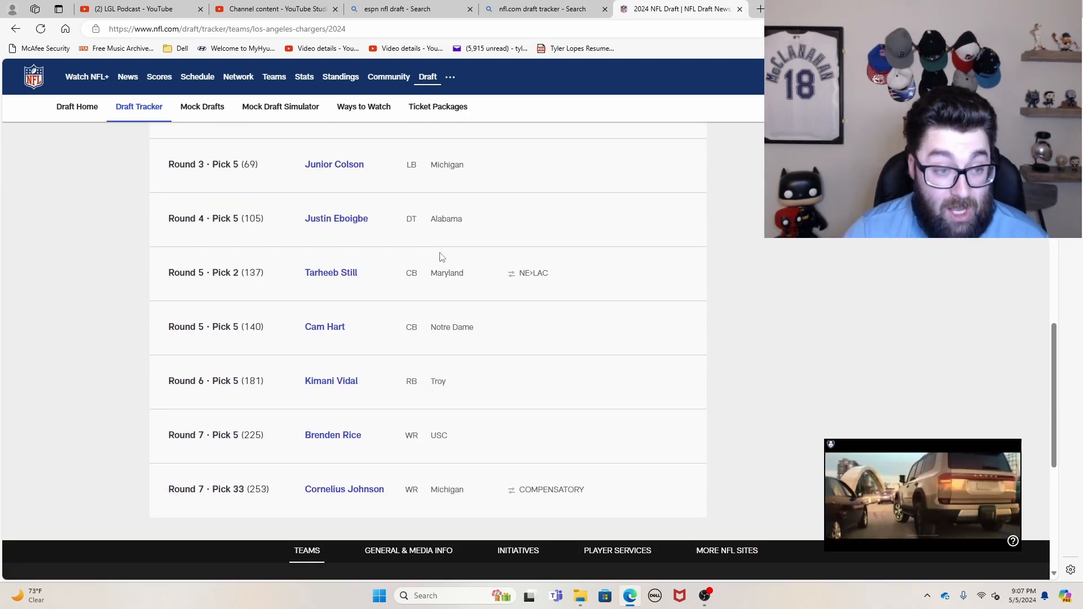
{"action": "mouse_move", "coordinate": [472, 320]}
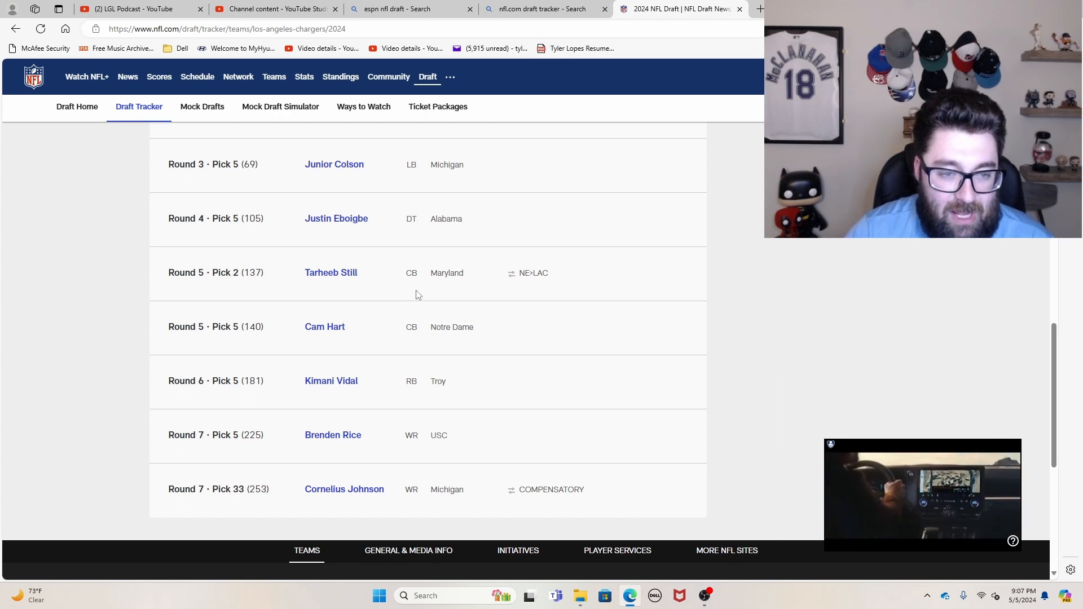
{"action": "mouse_move", "coordinate": [484, 291]}
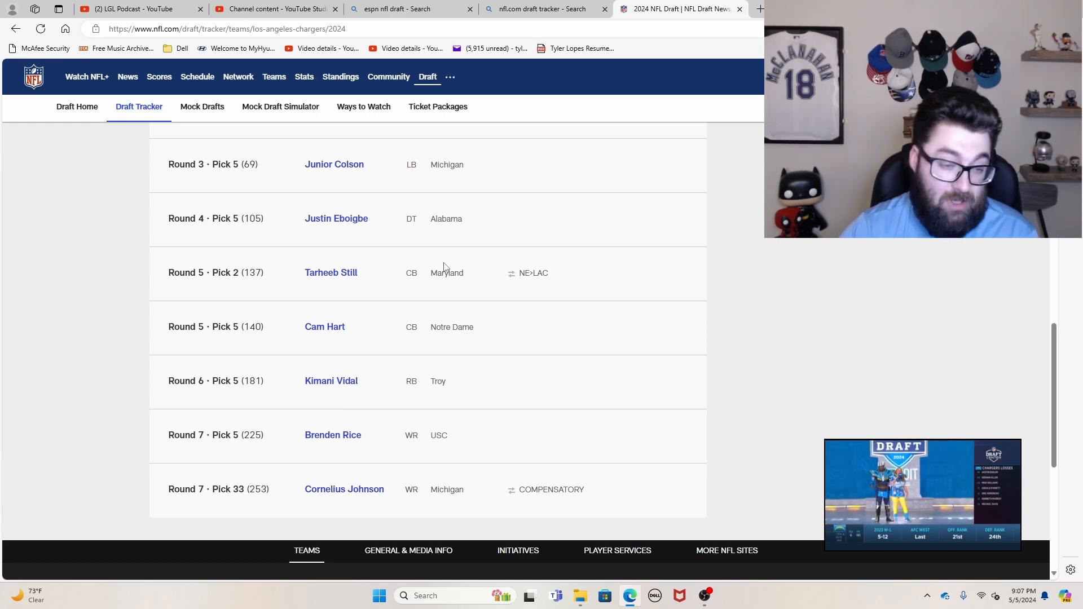
{"action": "mouse_move", "coordinate": [210, 495]}
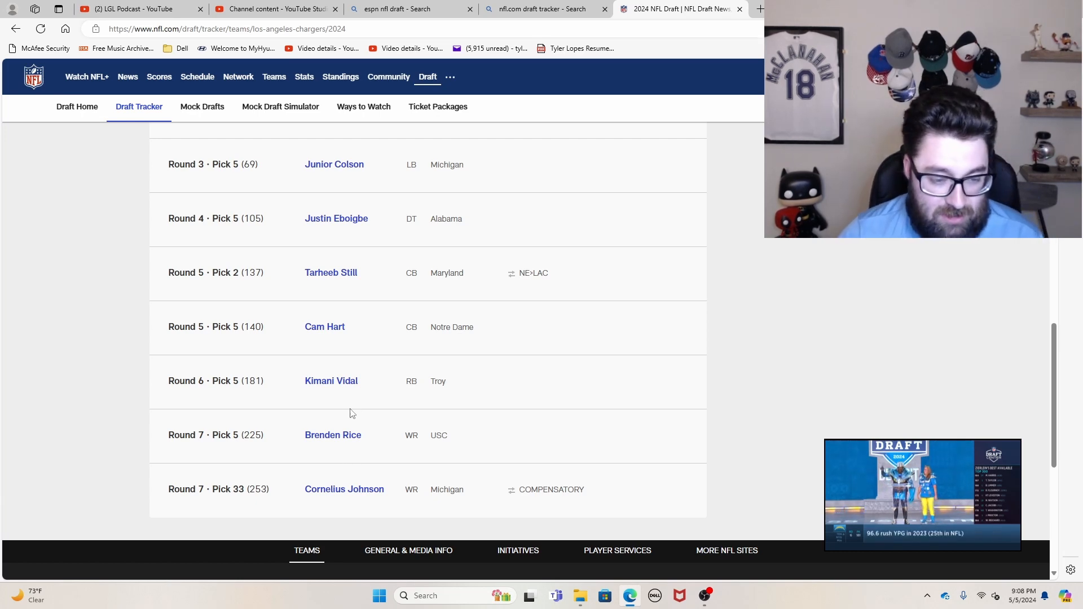
{"action": "scroll", "scroll_direction": "up", "scroll_amount": 3}
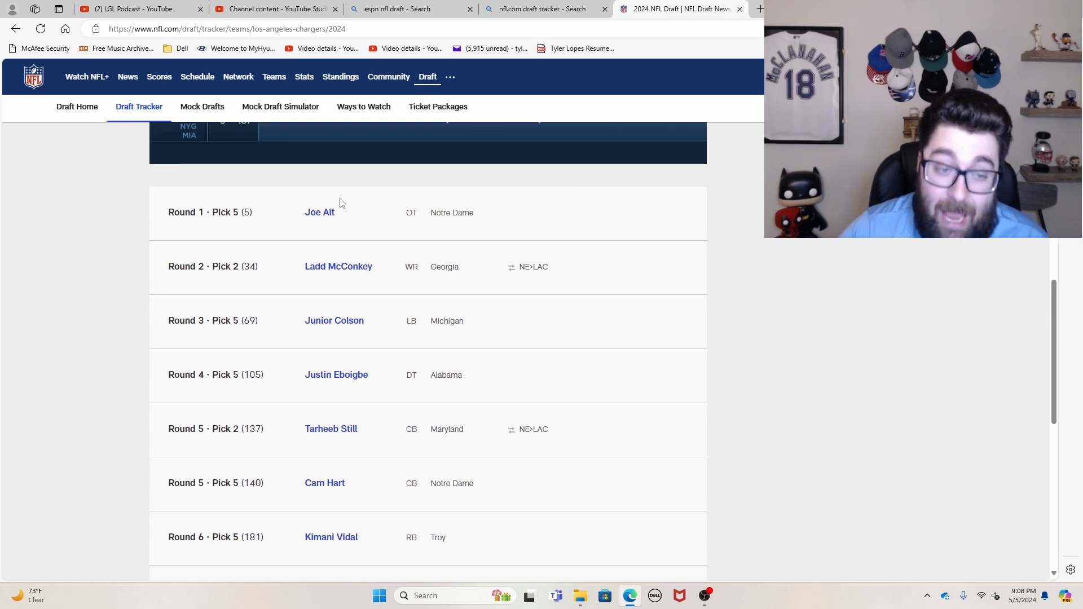
{"action": "scroll", "scroll_direction": "down", "scroll_amount": 3}
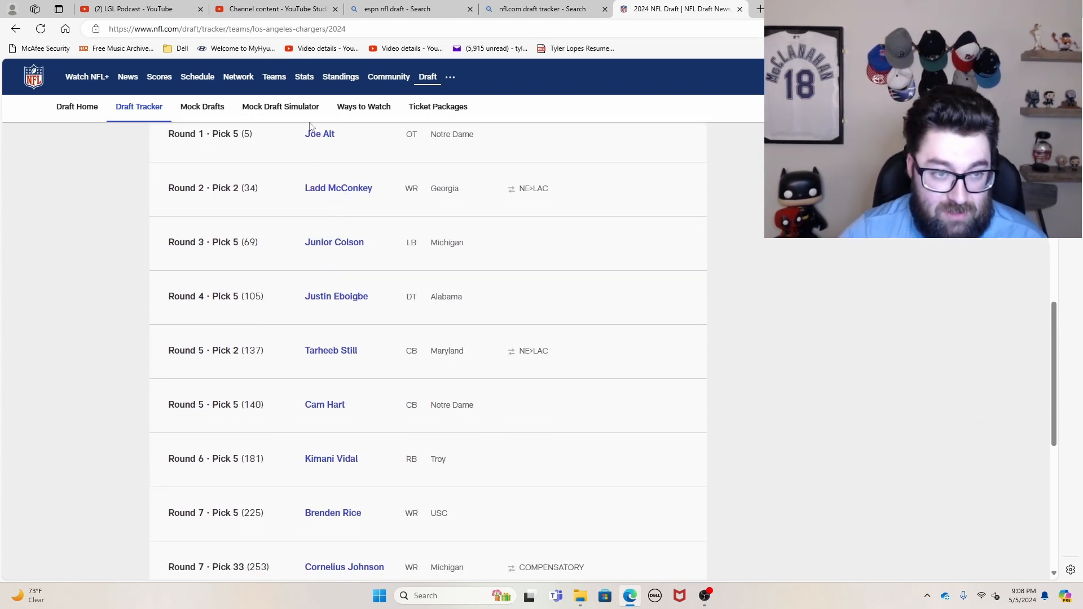
{"action": "scroll", "scroll_direction": "down", "scroll_amount": 3}
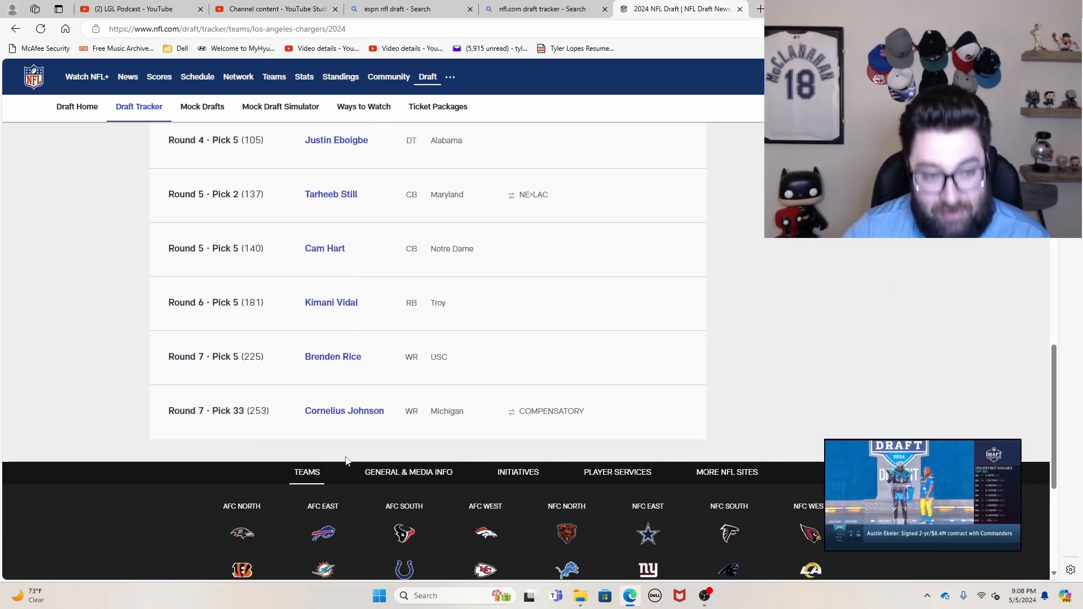
{"action": "scroll", "scroll_direction": "up", "scroll_amount": 3}
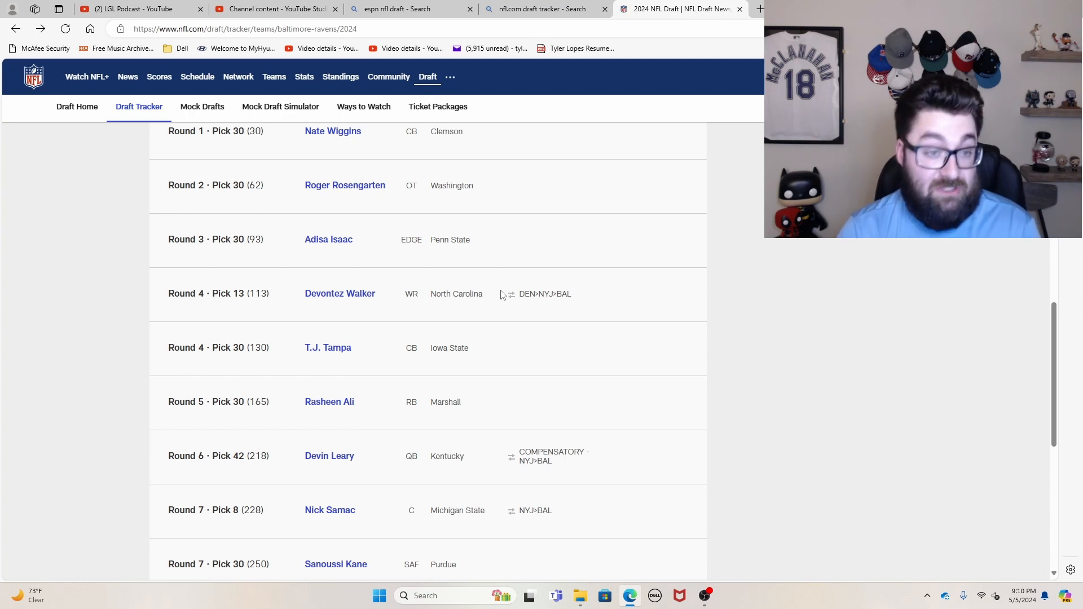
{"action": "mouse_move", "coordinate": [389, 203]}
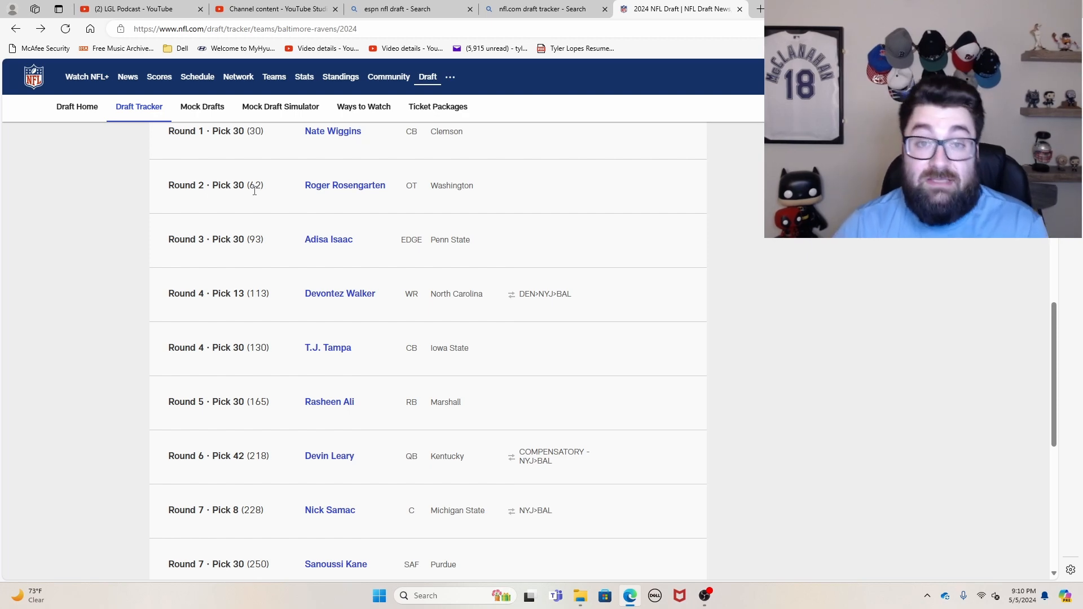
{"action": "scroll", "scroll_direction": "down", "scroll_amount": 3}
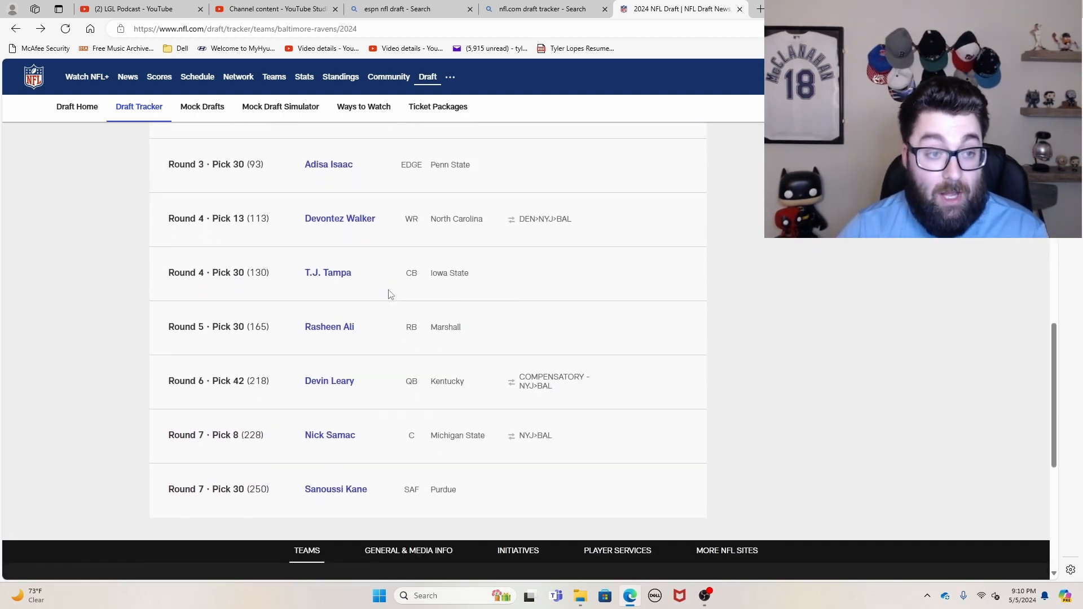
{"action": "scroll", "scroll_direction": "up", "scroll_amount": 3}
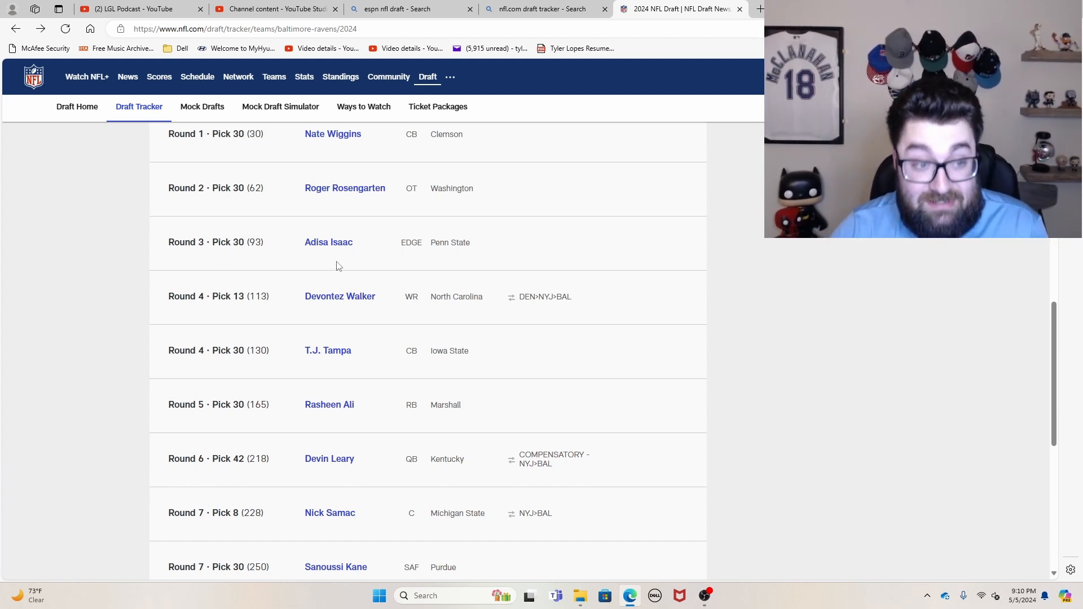
{"action": "mouse_move", "coordinate": [300, 214]}
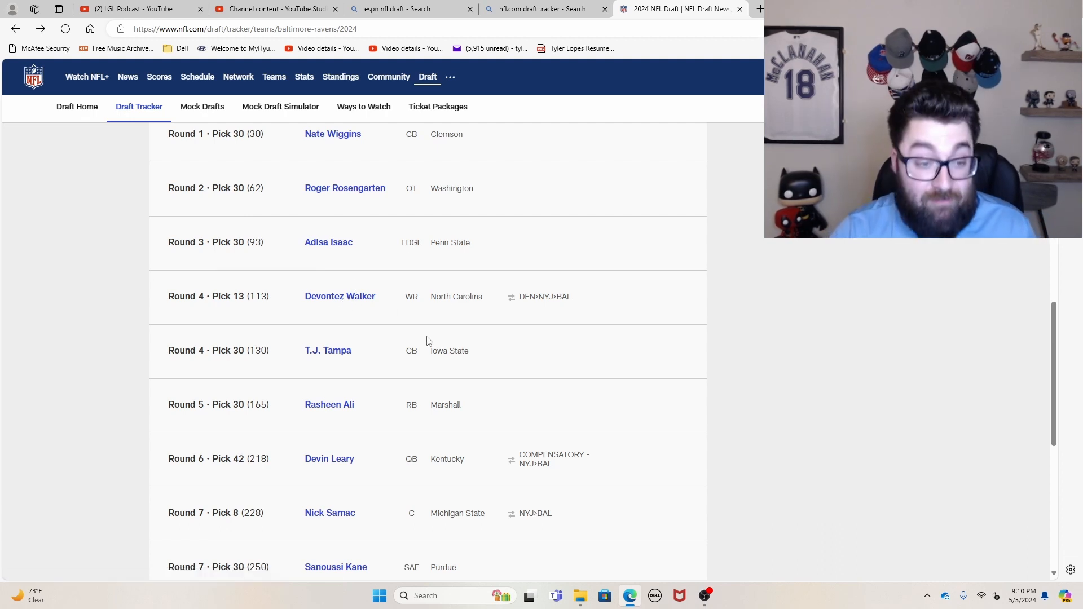
{"action": "scroll", "scroll_direction": "down", "scroll_amount": 3}
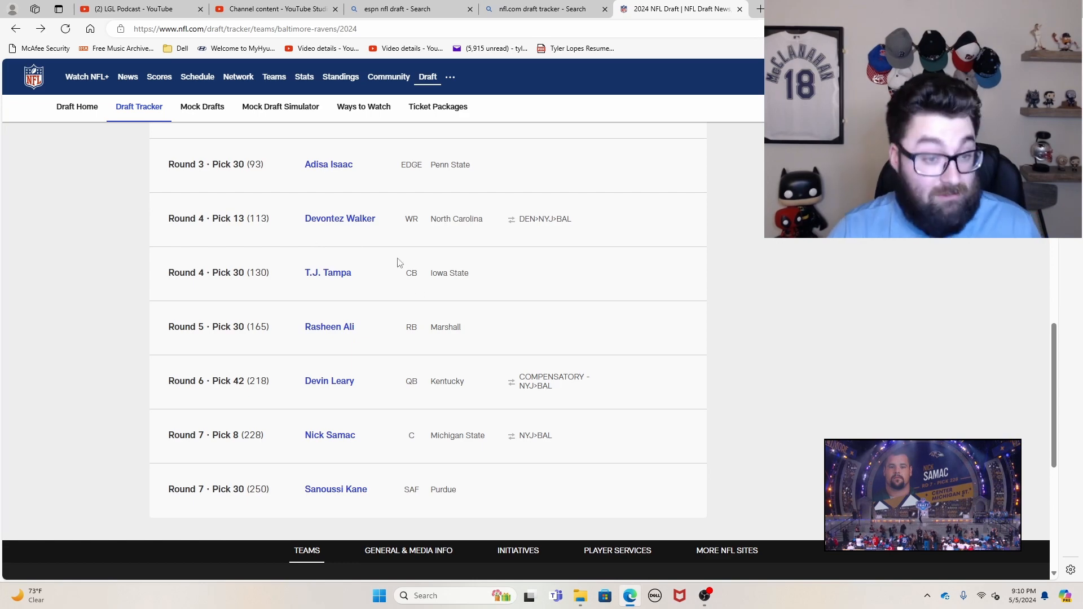
{"action": "mouse_move", "coordinate": [326, 292]}
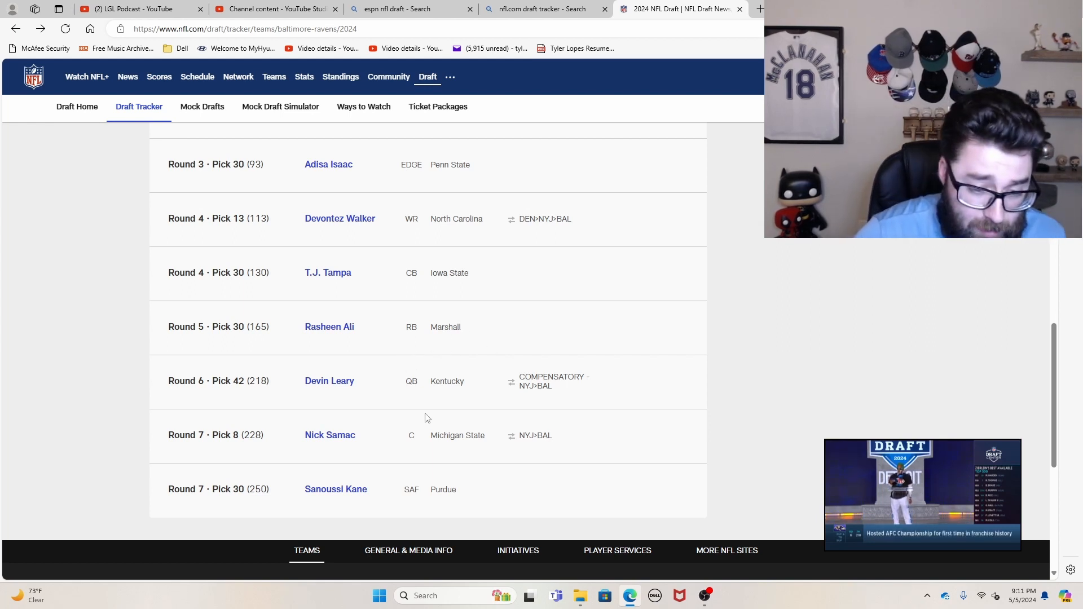
{"action": "mouse_move", "coordinate": [332, 460]}
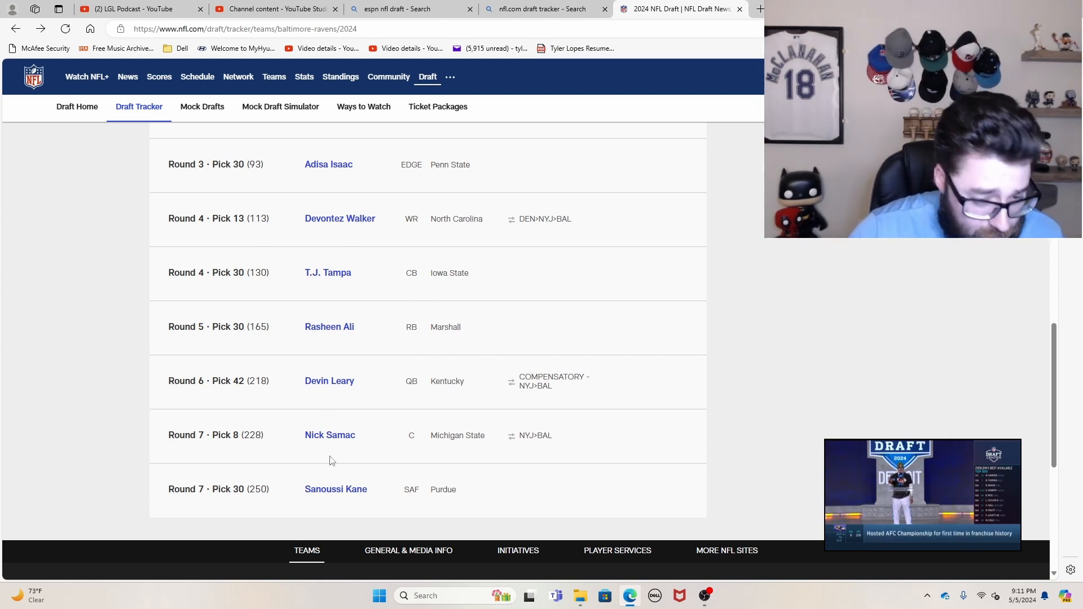
{"action": "mouse_move", "coordinate": [488, 296]}
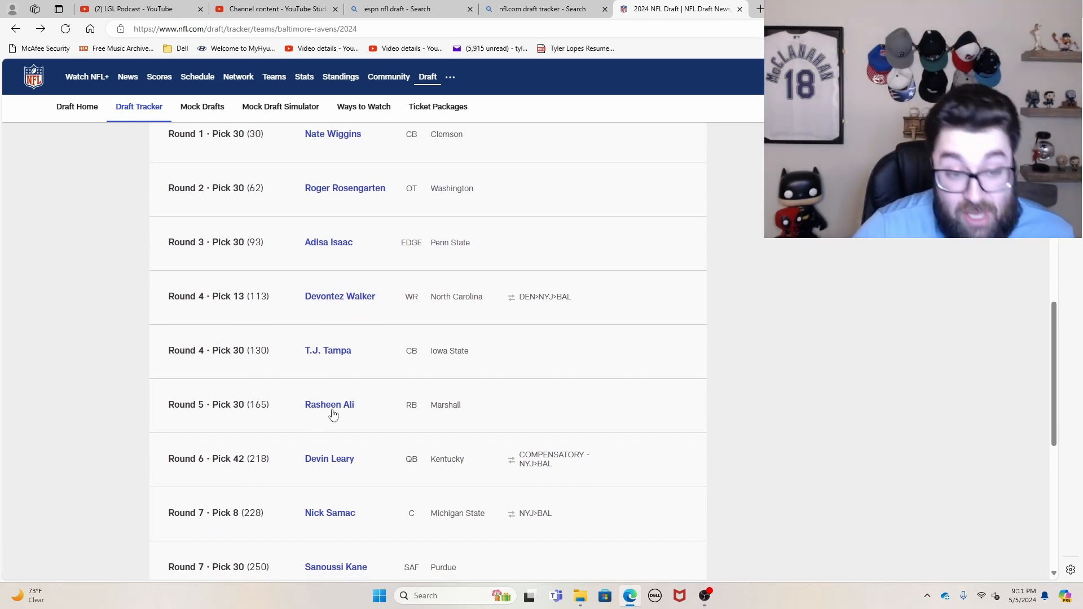
{"action": "mouse_move", "coordinate": [451, 331]}
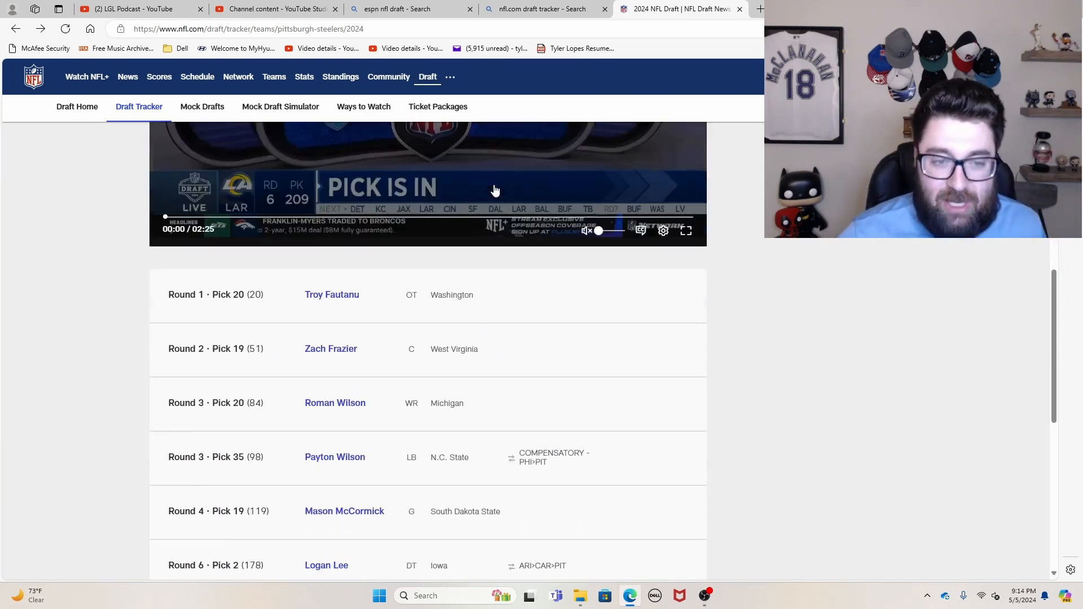
{"action": "scroll", "scroll_direction": "down", "scroll_amount": 3}
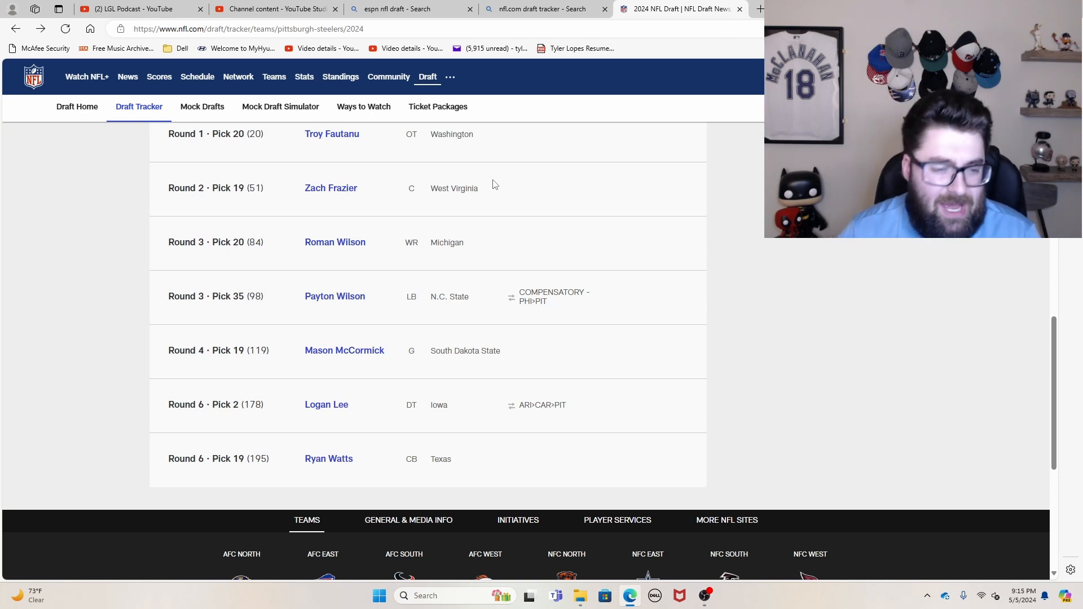
{"action": "mouse_move", "coordinate": [341, 358]}
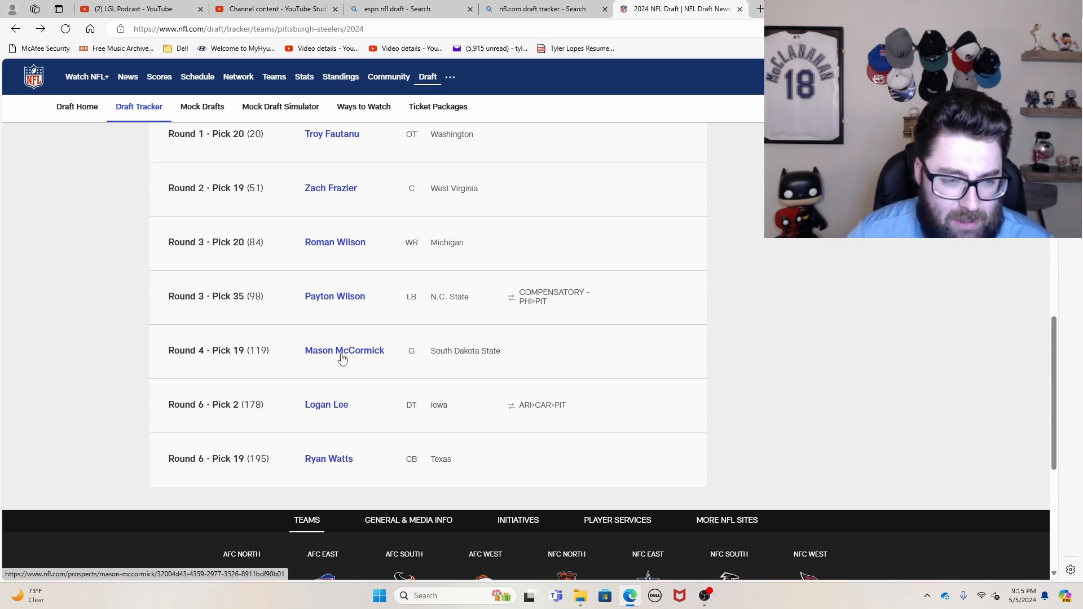
{"action": "mouse_move", "coordinate": [446, 374]}
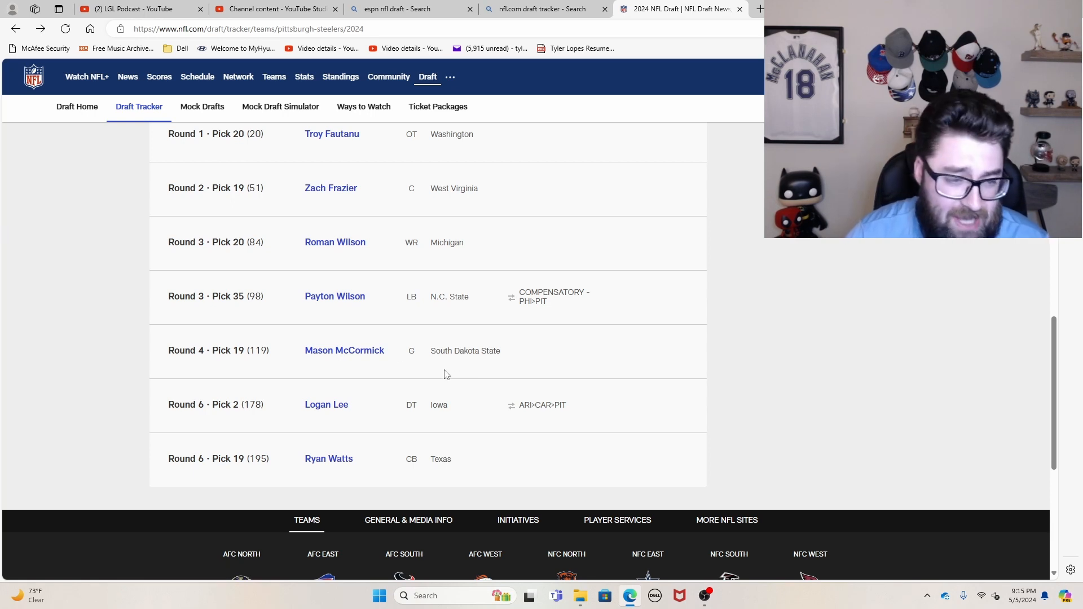
{"action": "mouse_move", "coordinate": [431, 372]}
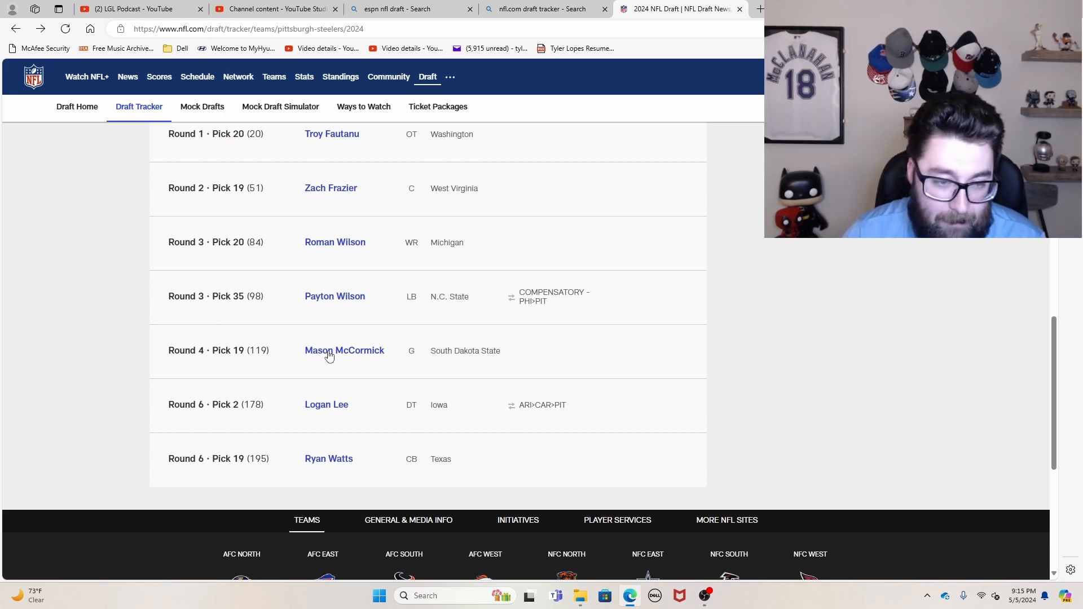
{"action": "mouse_move", "coordinate": [340, 340]}
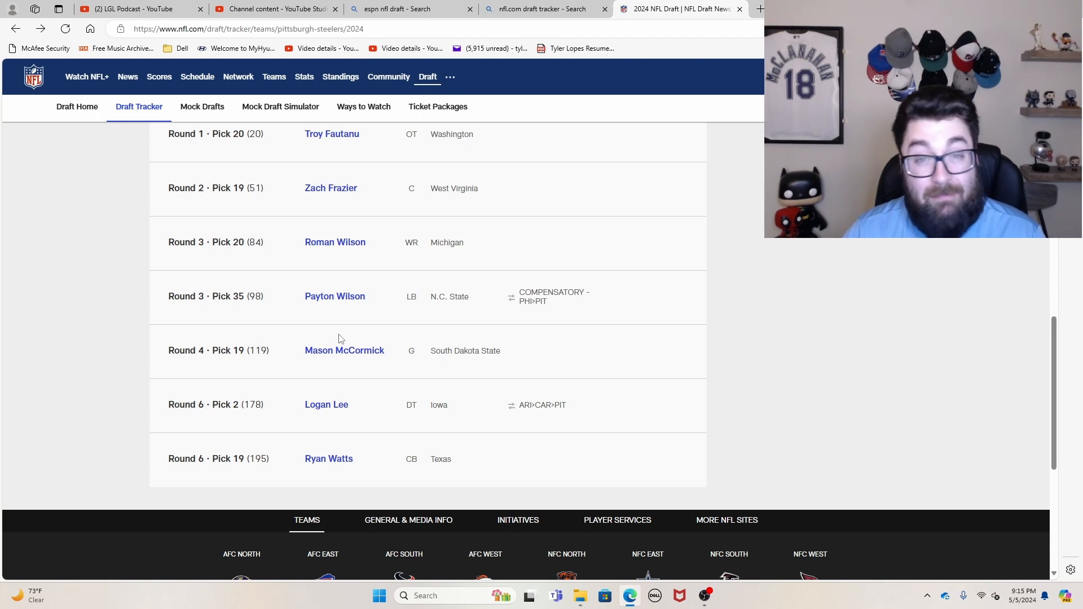
{"action": "mouse_move", "coordinate": [422, 382]}
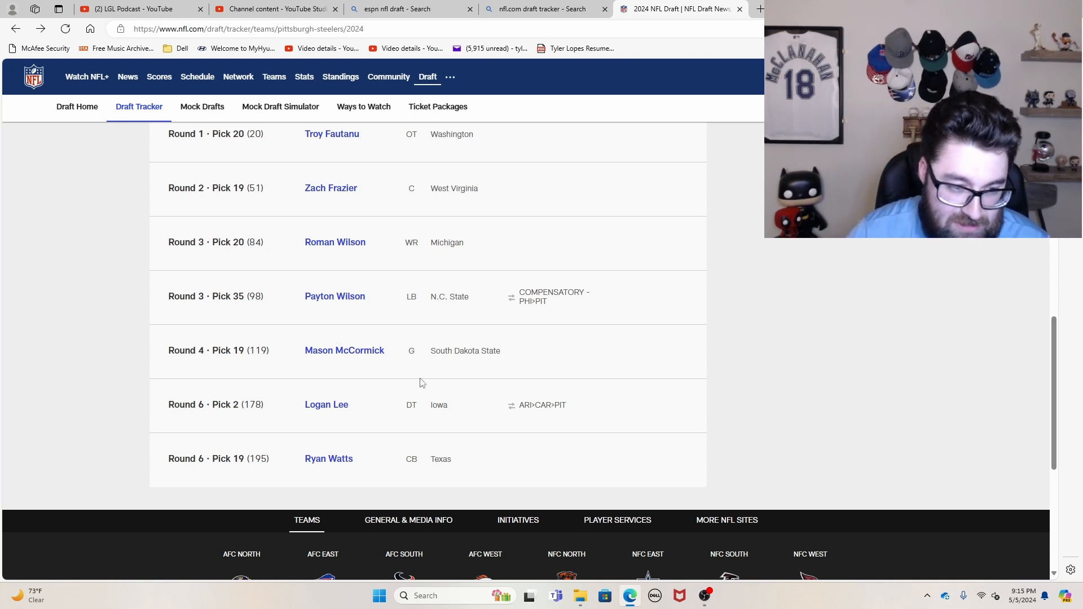
{"action": "mouse_move", "coordinate": [301, 328]}
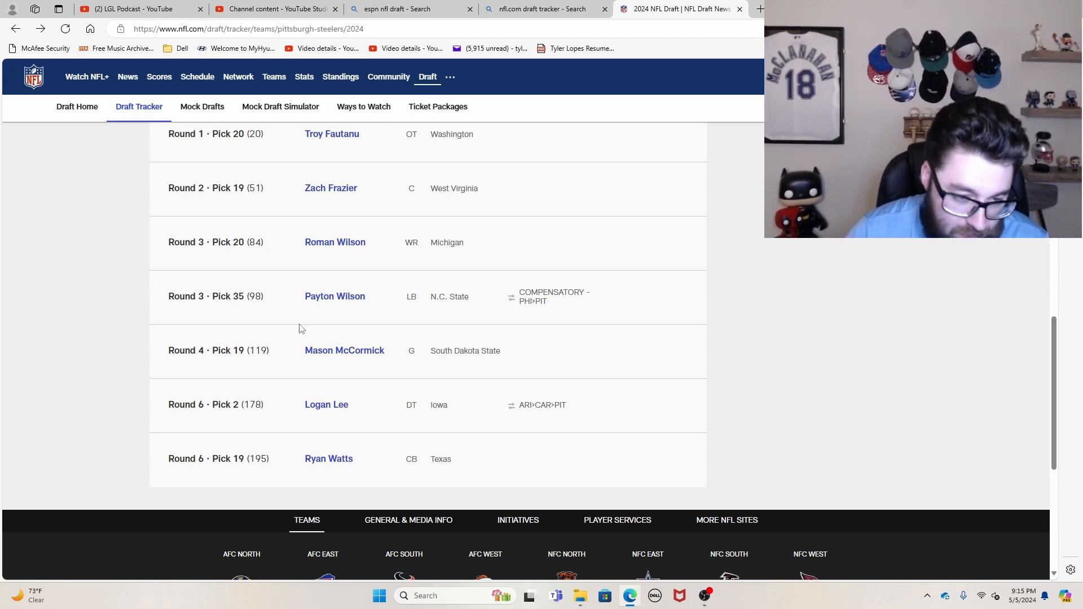
{"action": "mouse_move", "coordinate": [329, 390]}
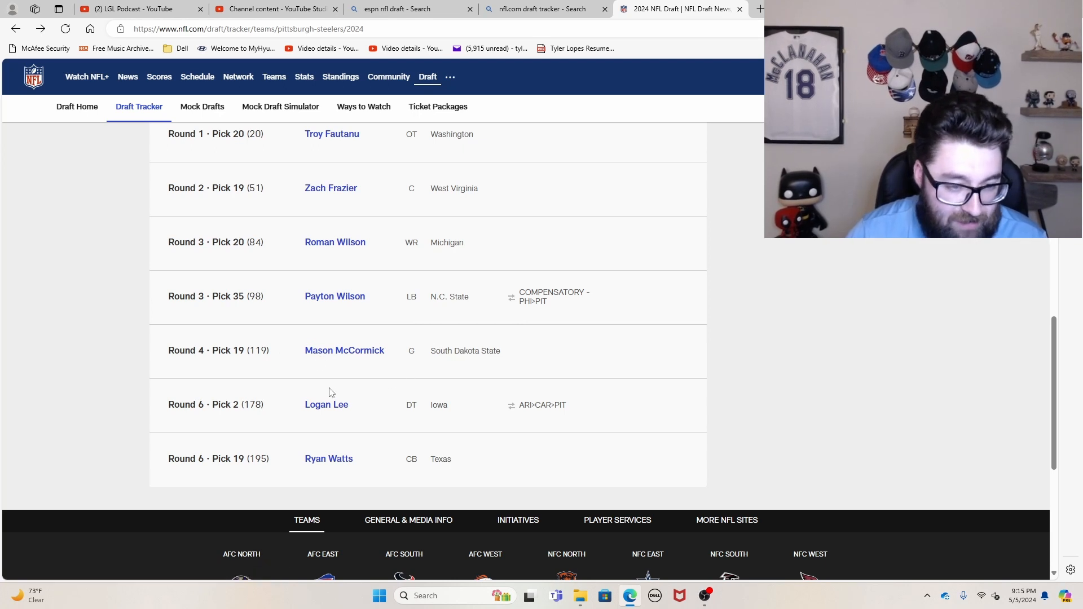
{"action": "mouse_move", "coordinate": [484, 277]}
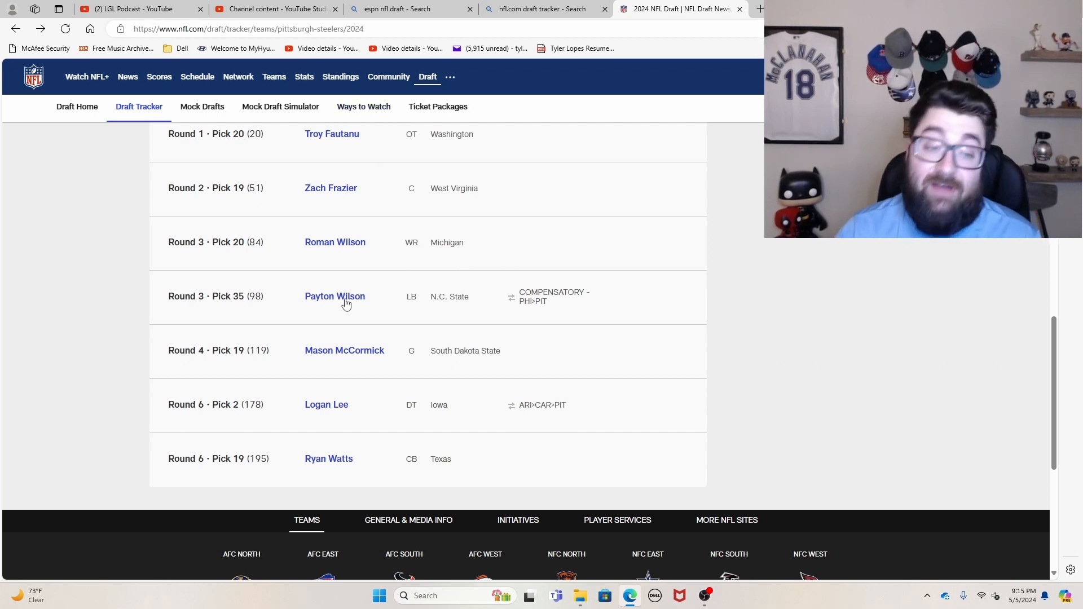
{"action": "mouse_move", "coordinate": [332, 144]}
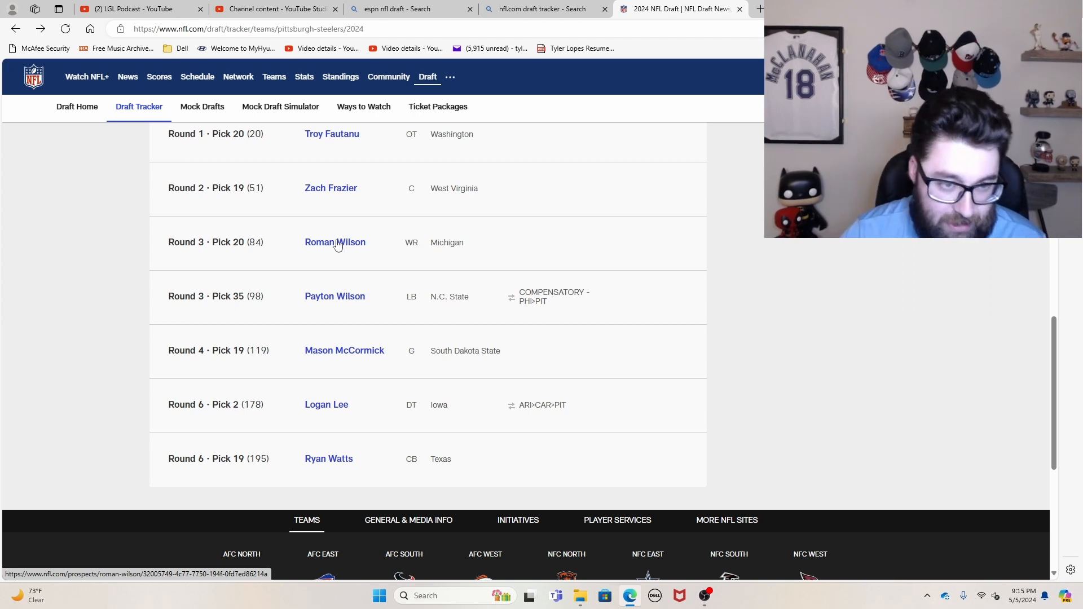
{"action": "mouse_move", "coordinate": [339, 209]}
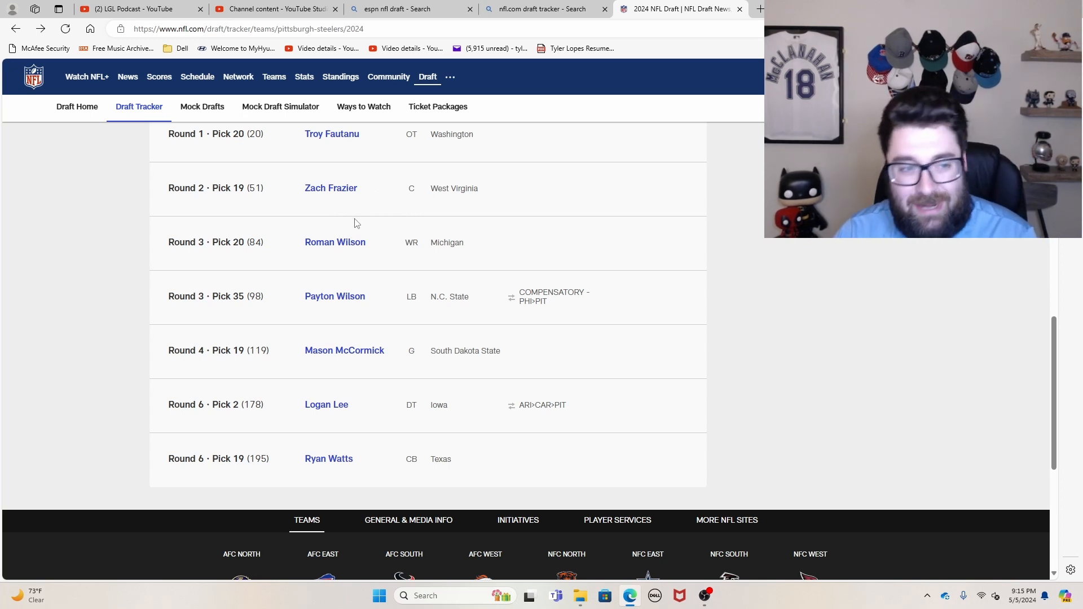
{"action": "mouse_move", "coordinate": [336, 215]}
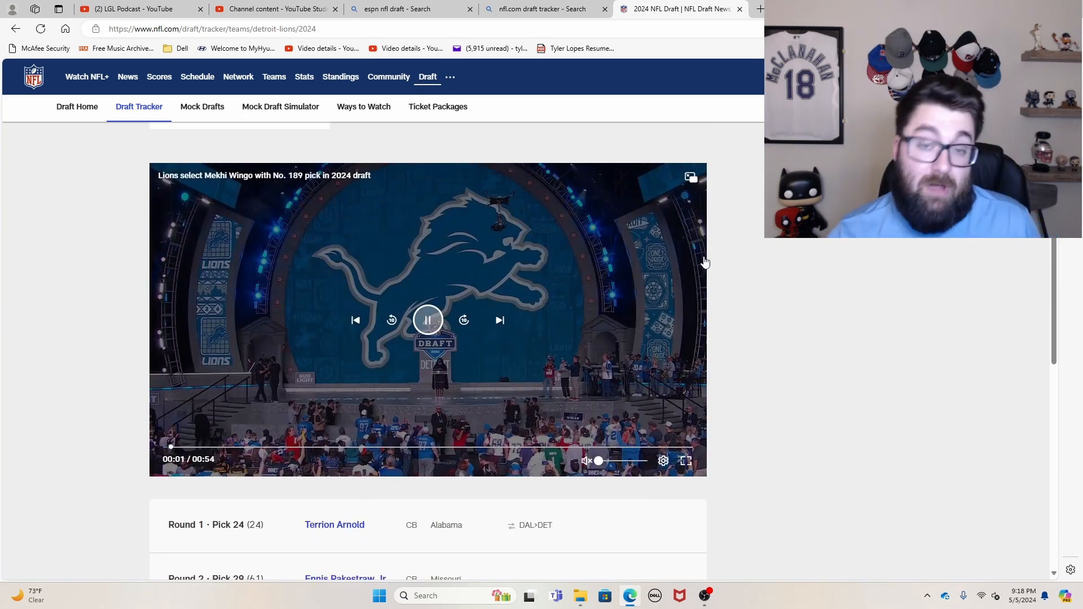
{"action": "scroll", "scroll_direction": "down", "scroll_amount": 3}
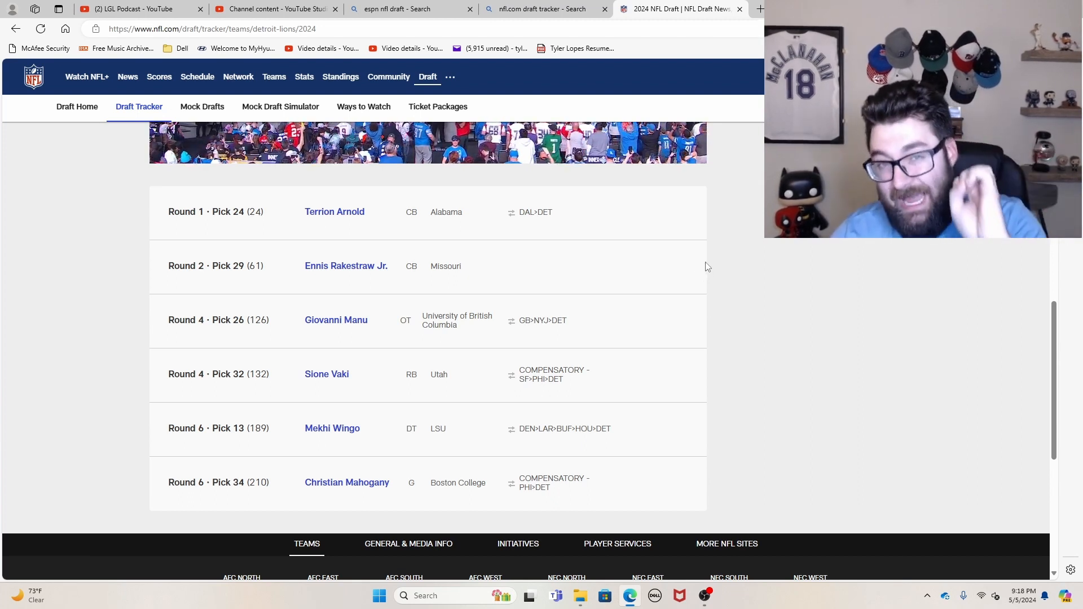
{"action": "mouse_move", "coordinate": [702, 271]}
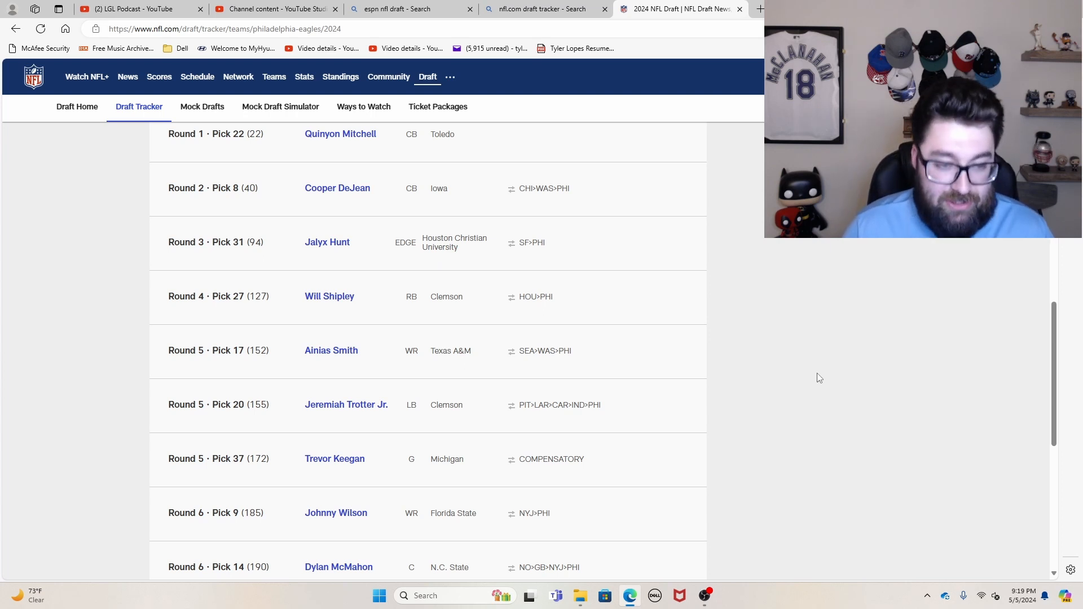
{"action": "mouse_move", "coordinate": [911, 288]}
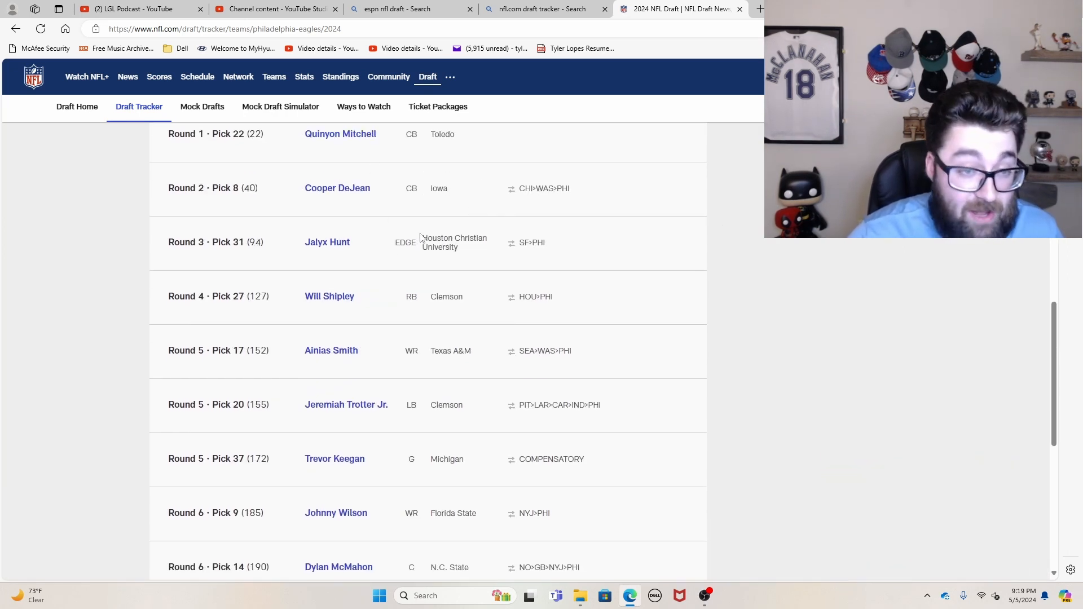
{"action": "mouse_move", "coordinate": [353, 147]}
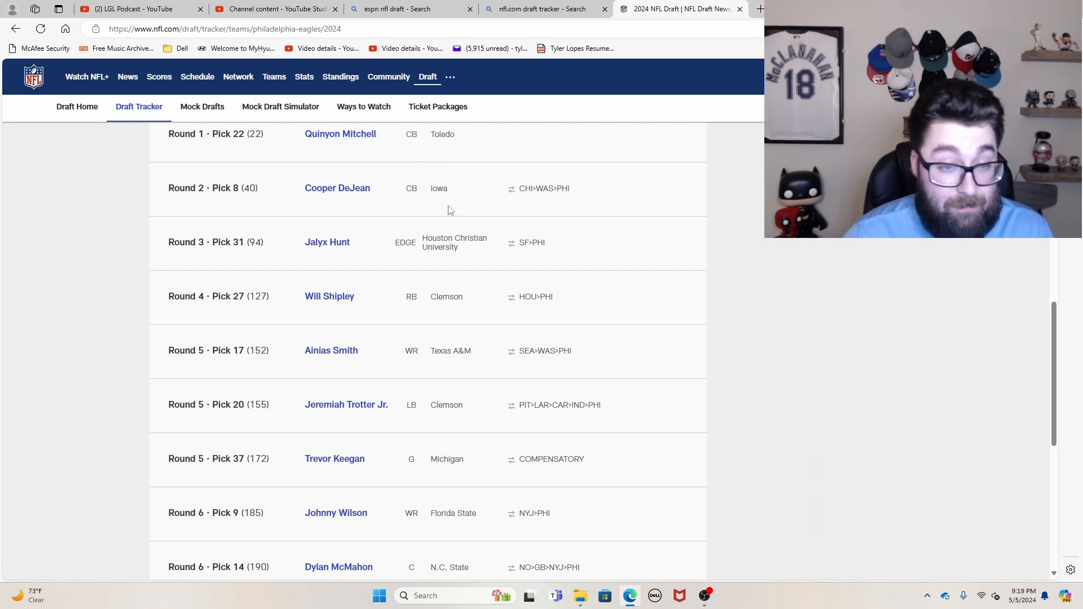
{"action": "mouse_move", "coordinate": [338, 248]}
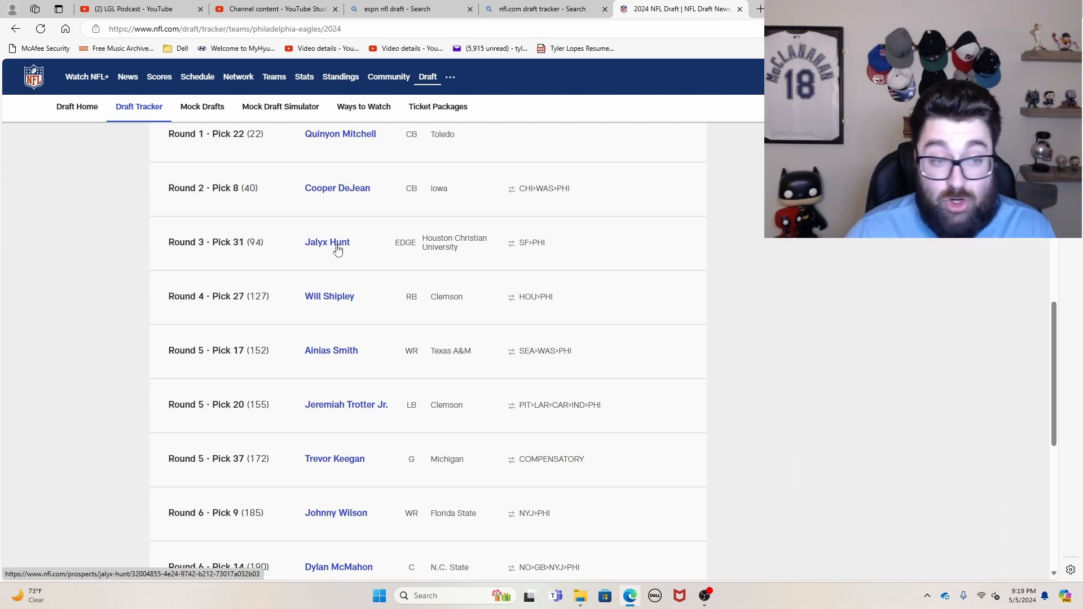
{"action": "mouse_move", "coordinate": [398, 256]}
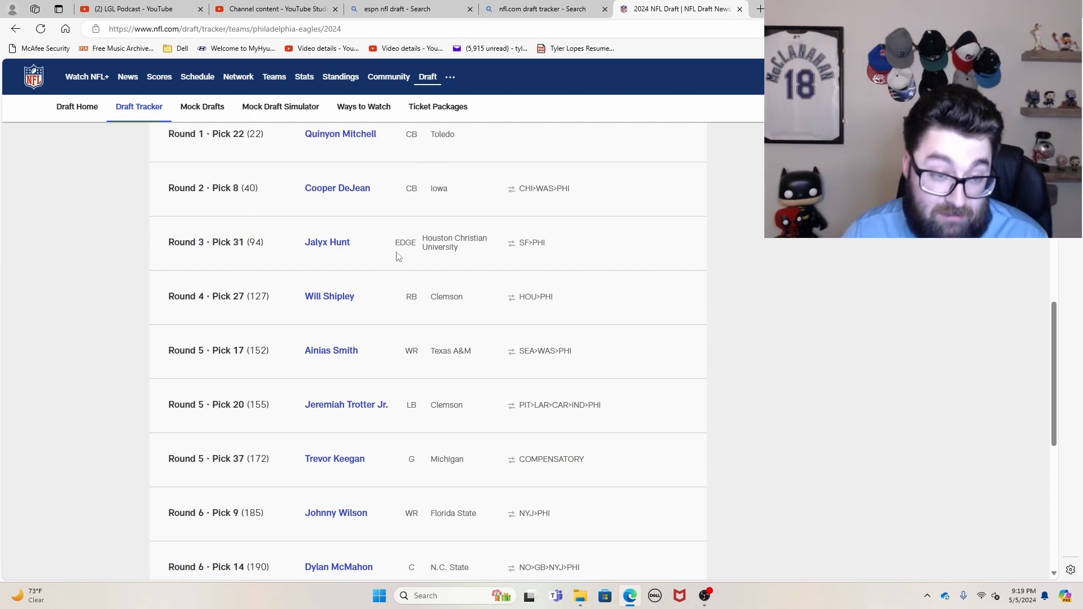
{"action": "mouse_move", "coordinate": [337, 302]}
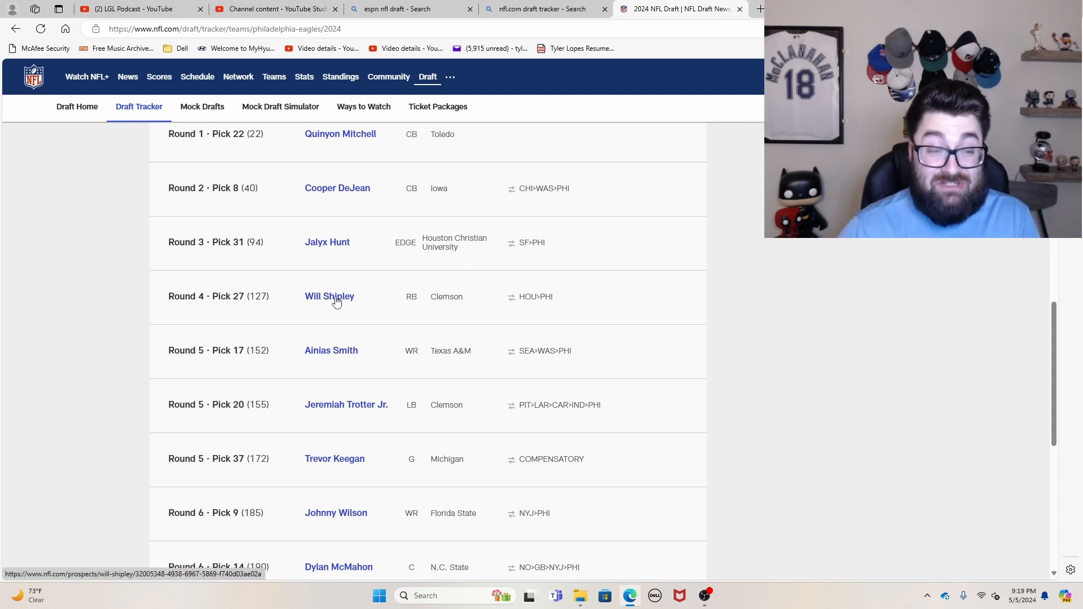
{"action": "mouse_move", "coordinate": [368, 289]}
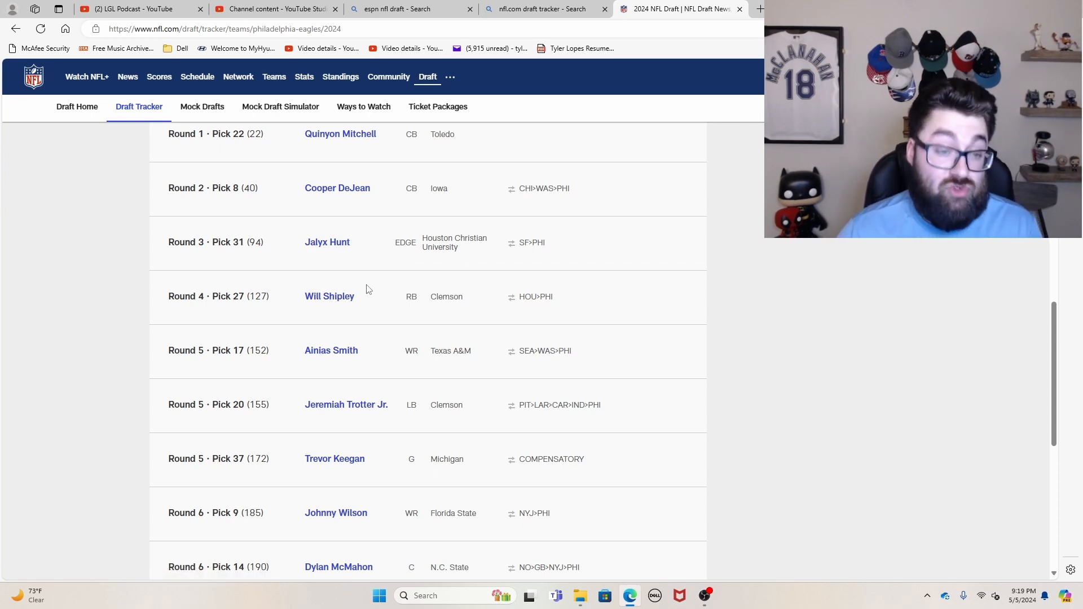
{"action": "mouse_move", "coordinate": [381, 291]}
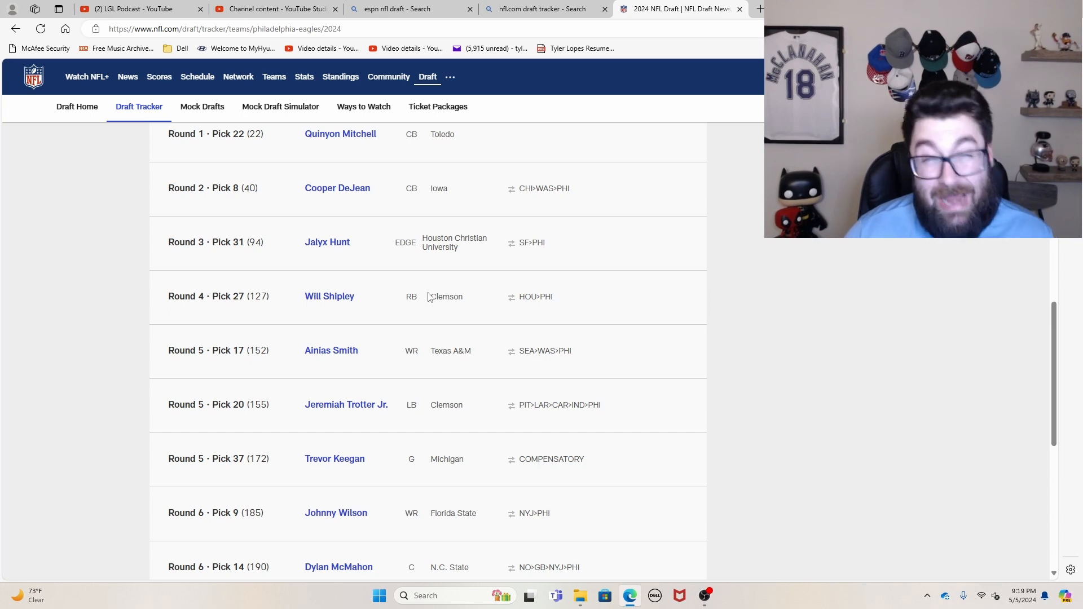
{"action": "mouse_move", "coordinate": [428, 306]}
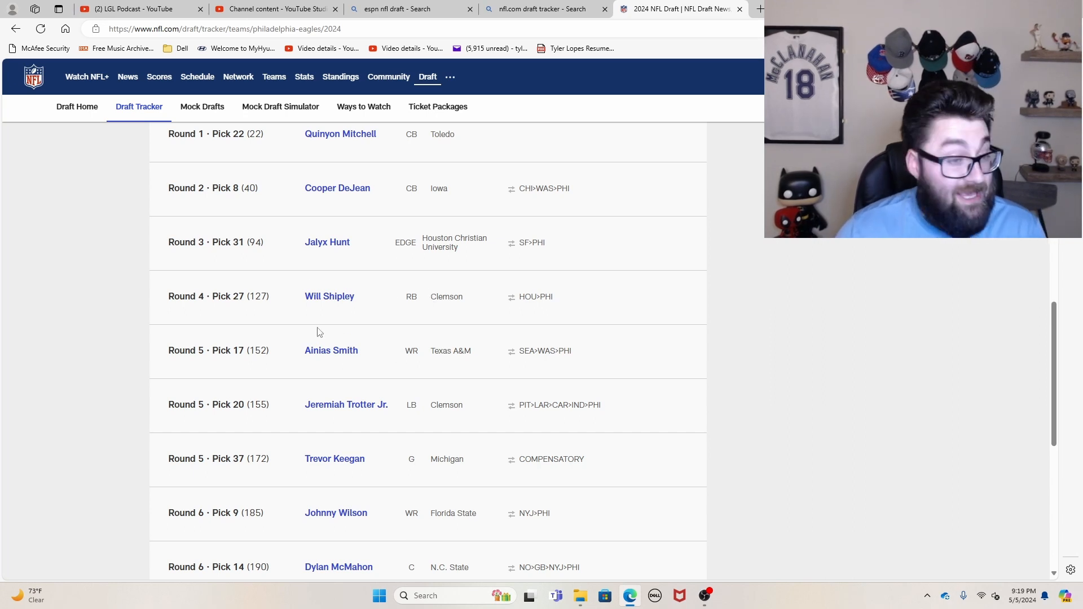
{"action": "mouse_move", "coordinate": [334, 322]}
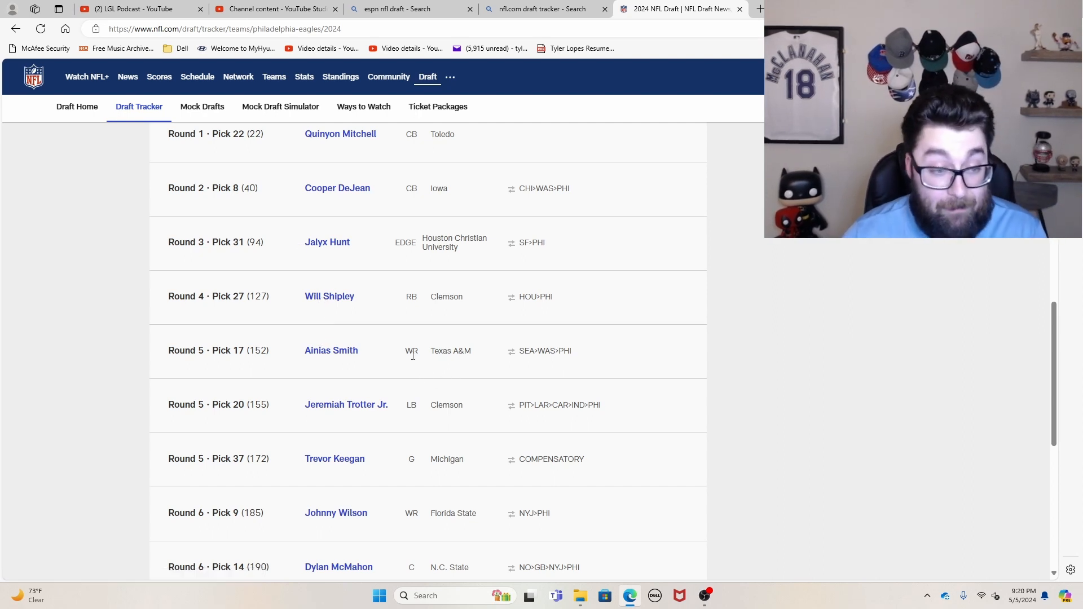
{"action": "mouse_move", "coordinate": [354, 347]}
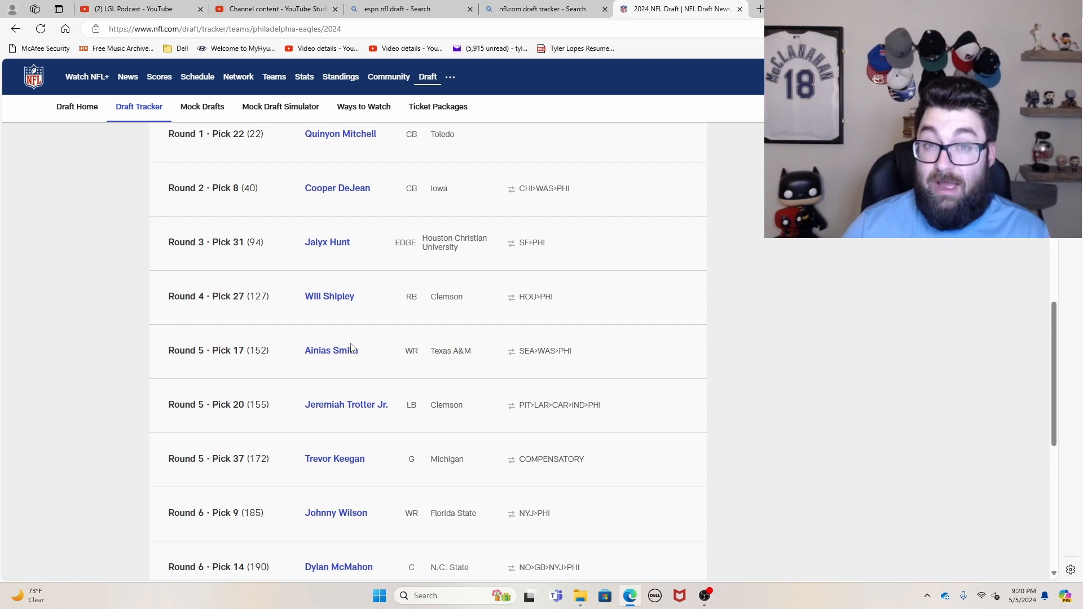
{"action": "mouse_move", "coordinate": [331, 361]}
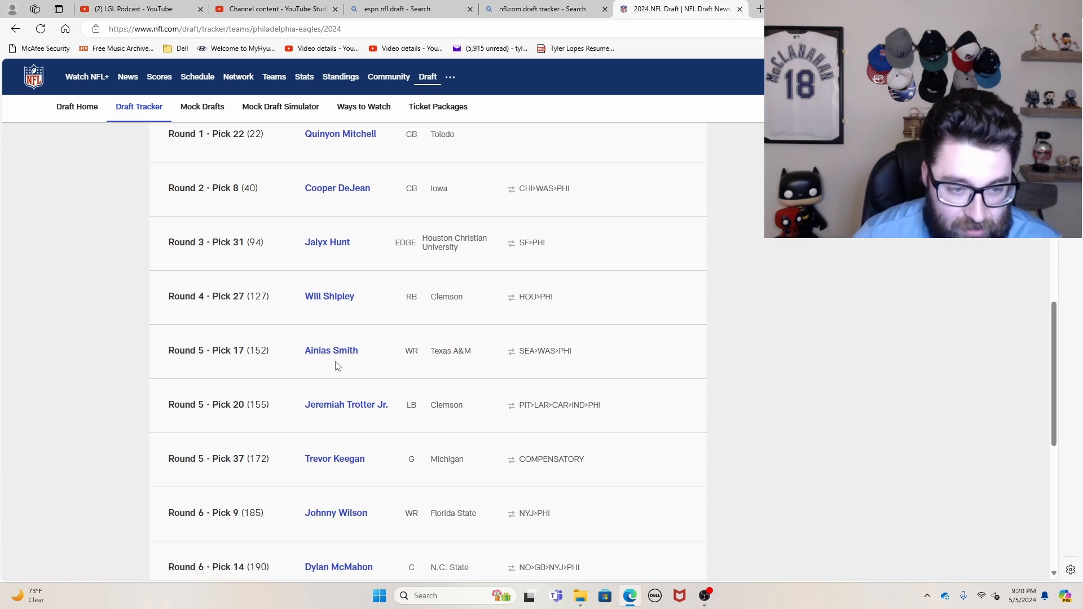
{"action": "scroll", "scroll_direction": "down", "scroll_amount": 3}
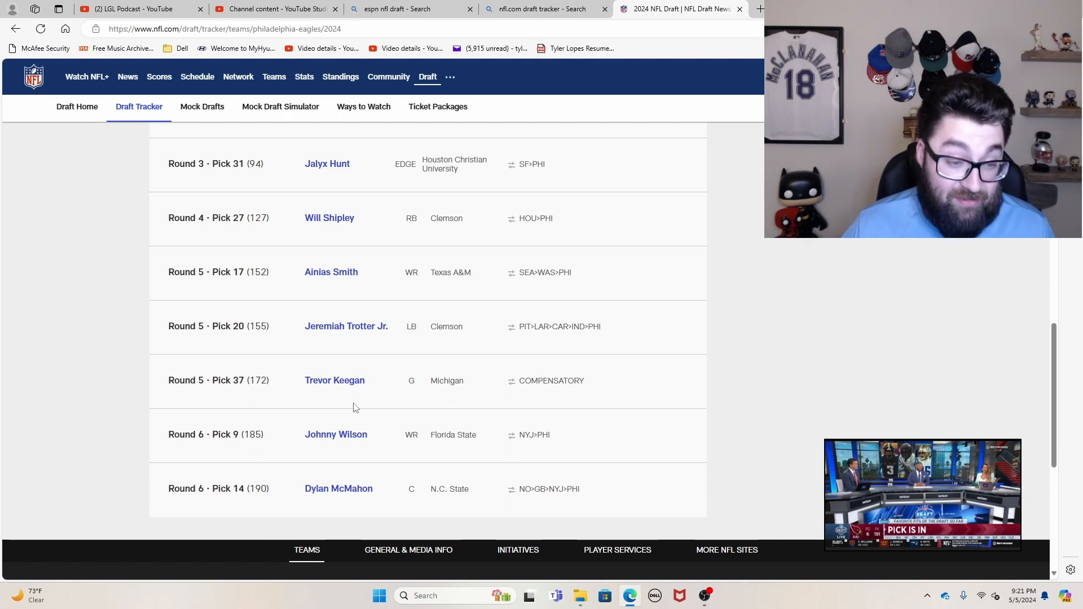
{"action": "mouse_move", "coordinate": [402, 429]}
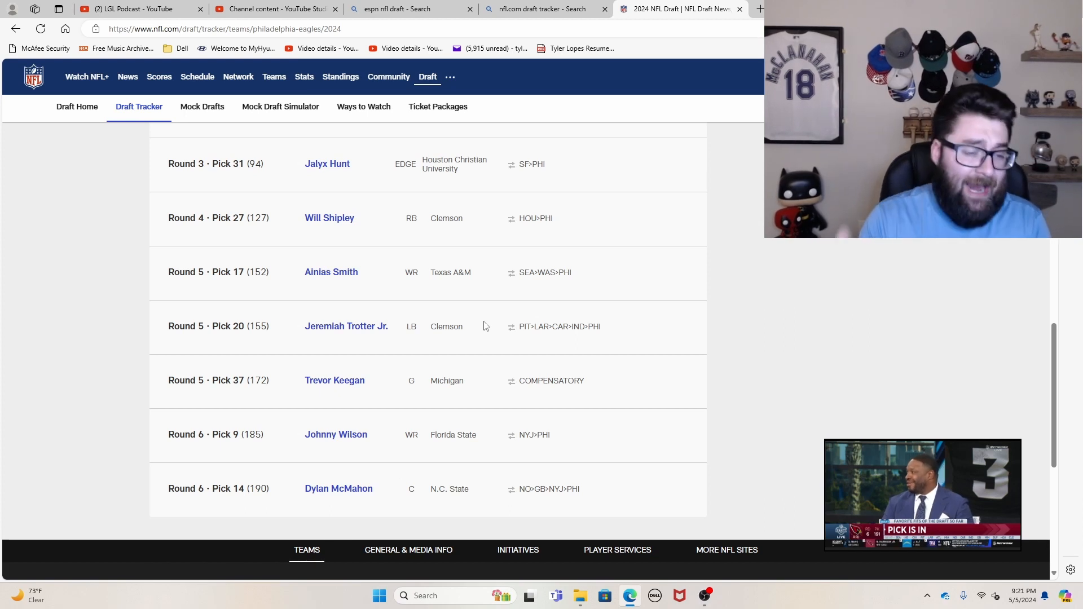
{"action": "mouse_move", "coordinate": [329, 406]}
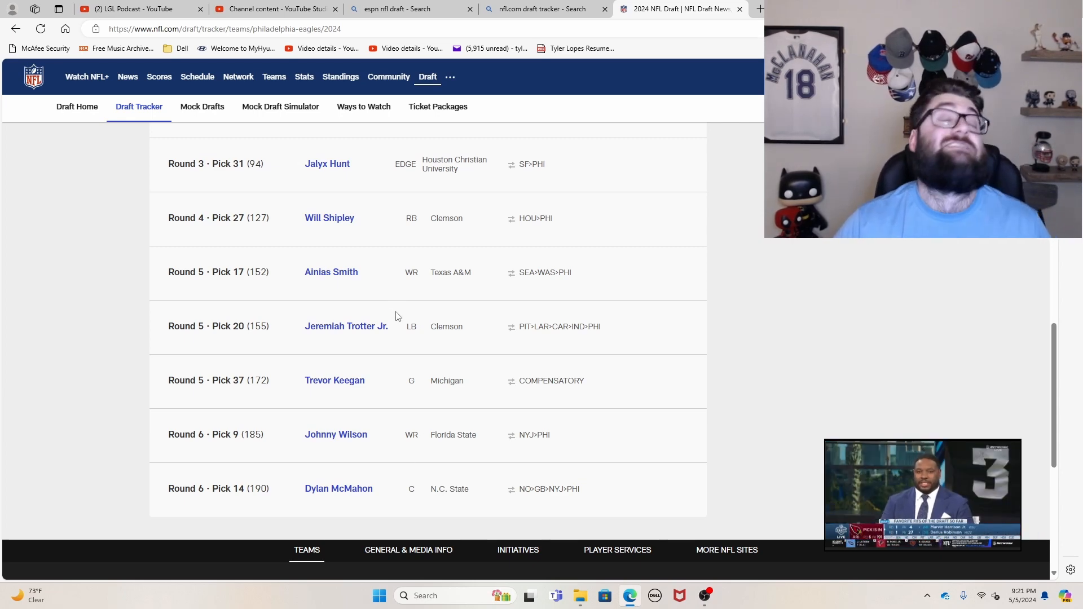
{"action": "scroll", "scroll_direction": "down", "scroll_amount": 3}
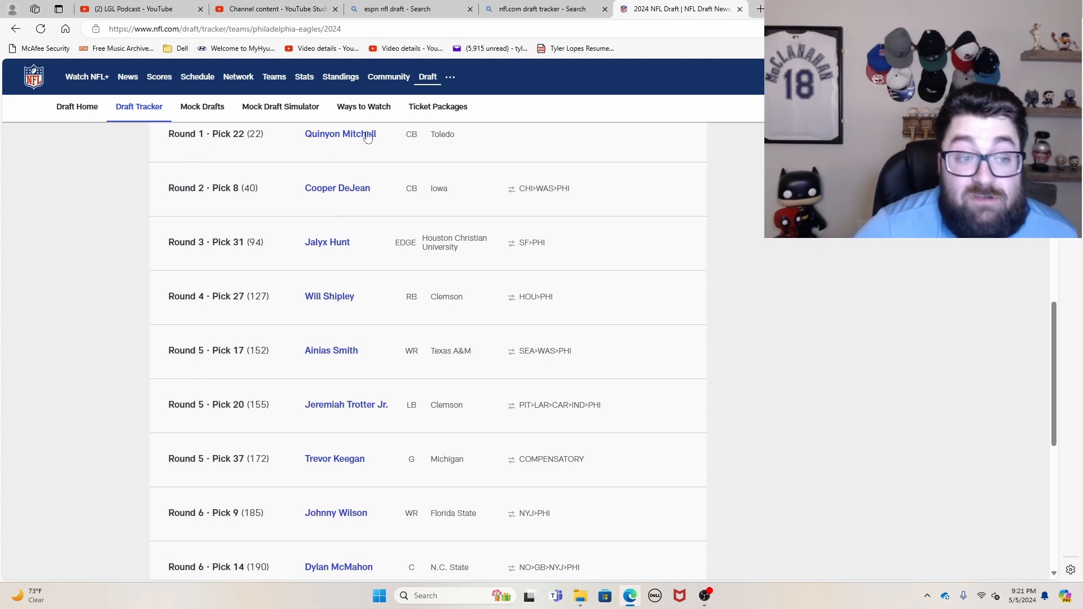
{"action": "mouse_move", "coordinate": [327, 156]}
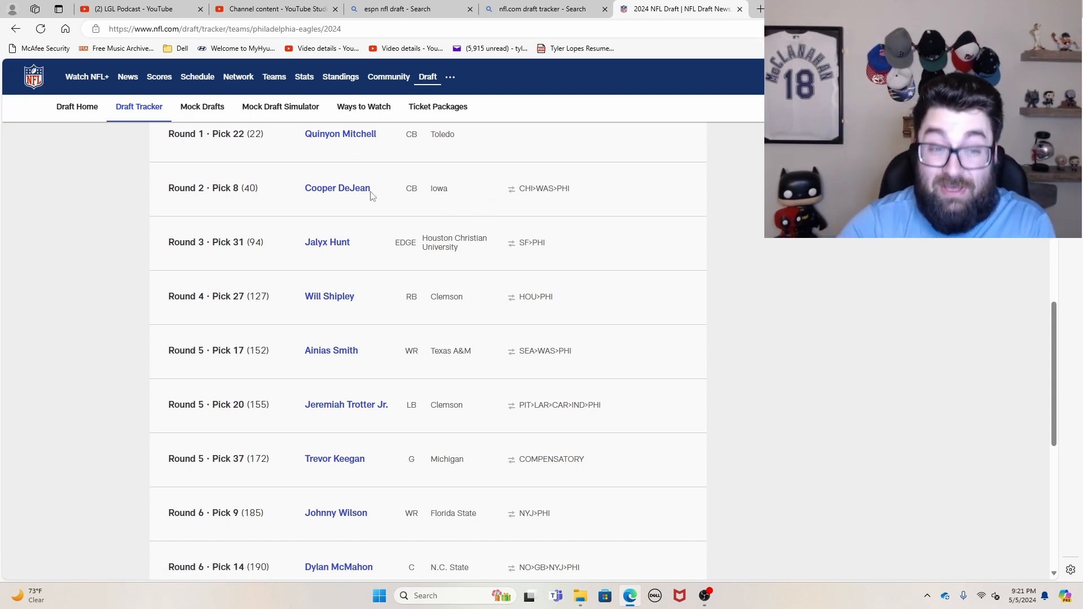
{"action": "mouse_move", "coordinate": [381, 199]}
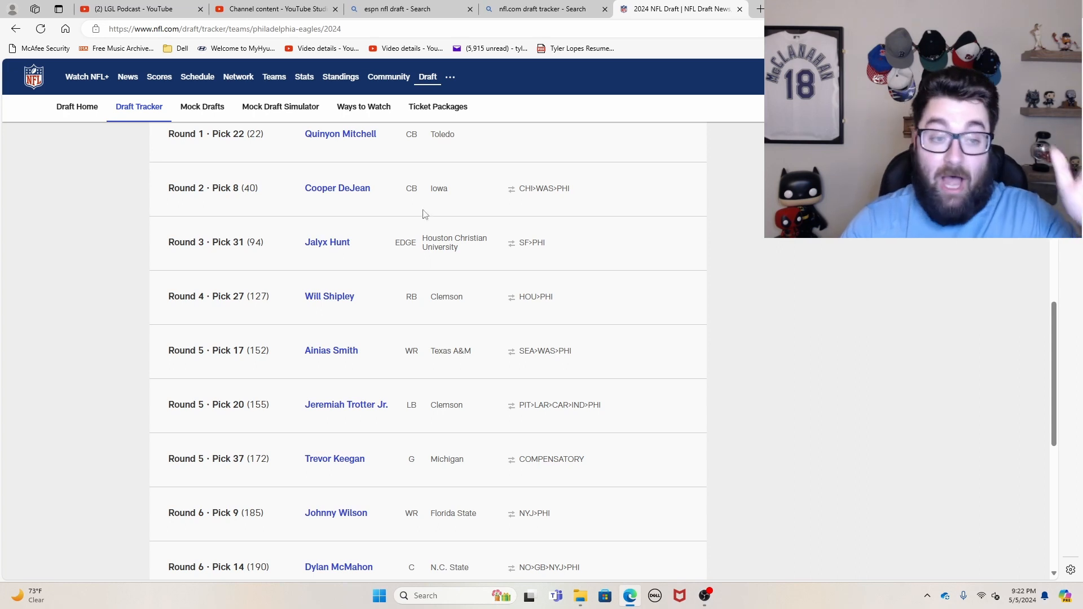
{"action": "mouse_move", "coordinate": [406, 210]}
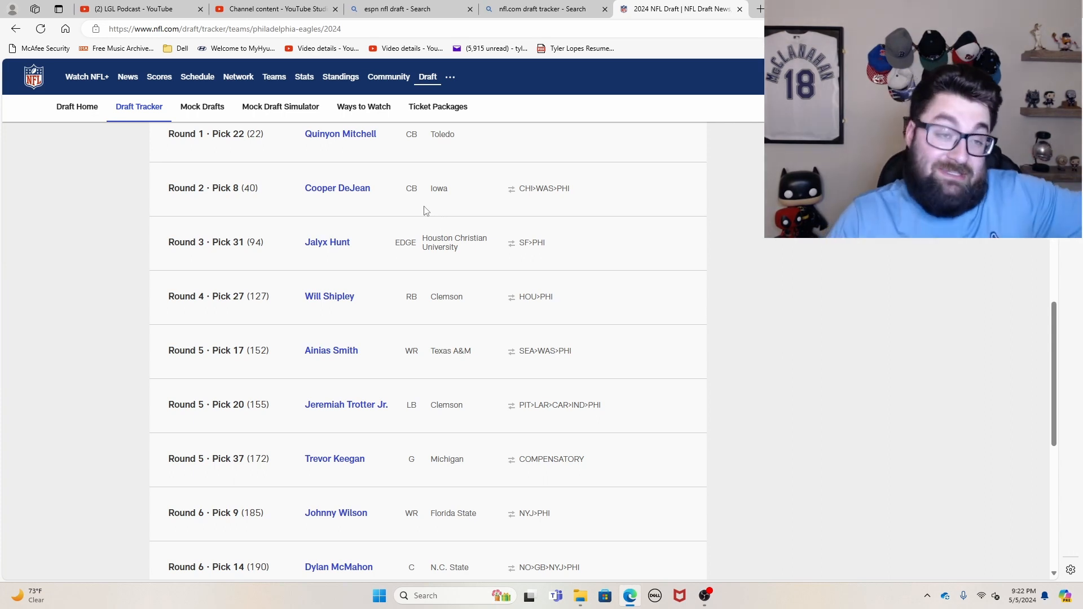
{"action": "mouse_move", "coordinate": [449, 217]}
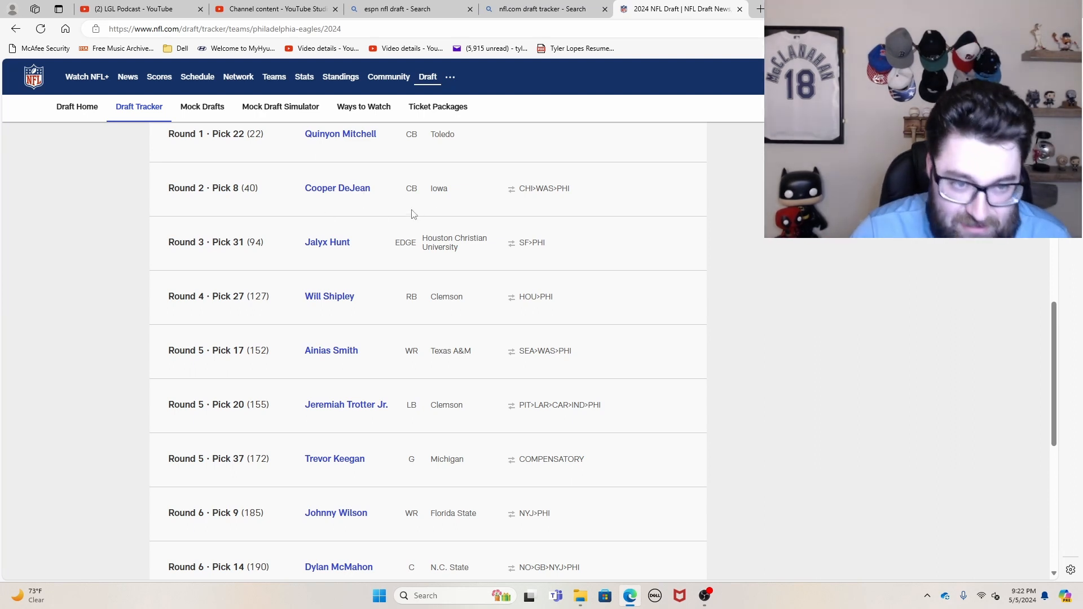
{"action": "mouse_move", "coordinate": [396, 214]}
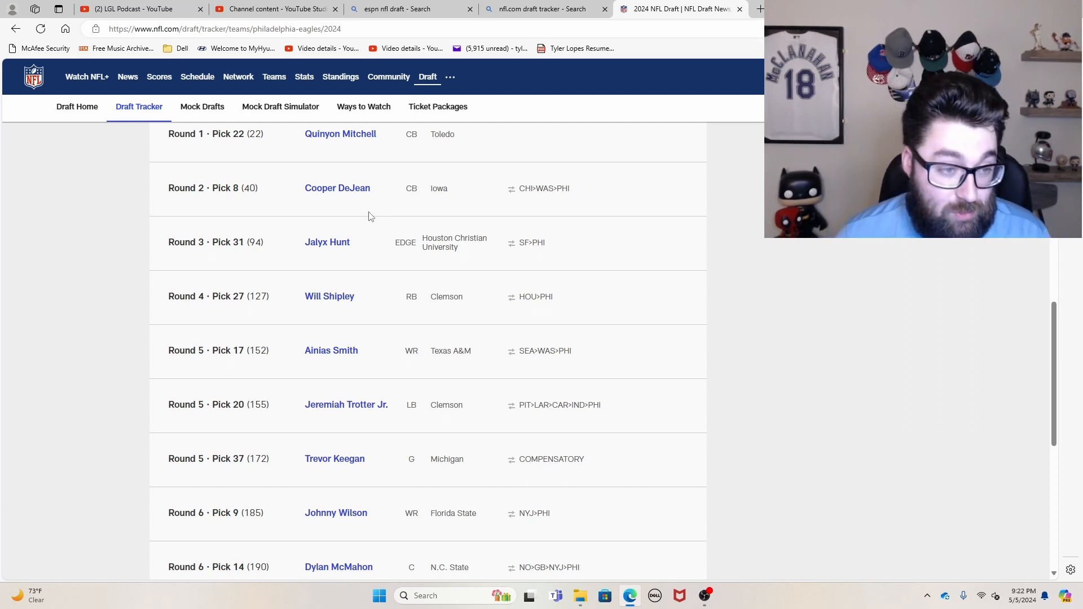
{"action": "scroll", "scroll_direction": "down", "scroll_amount": 3}
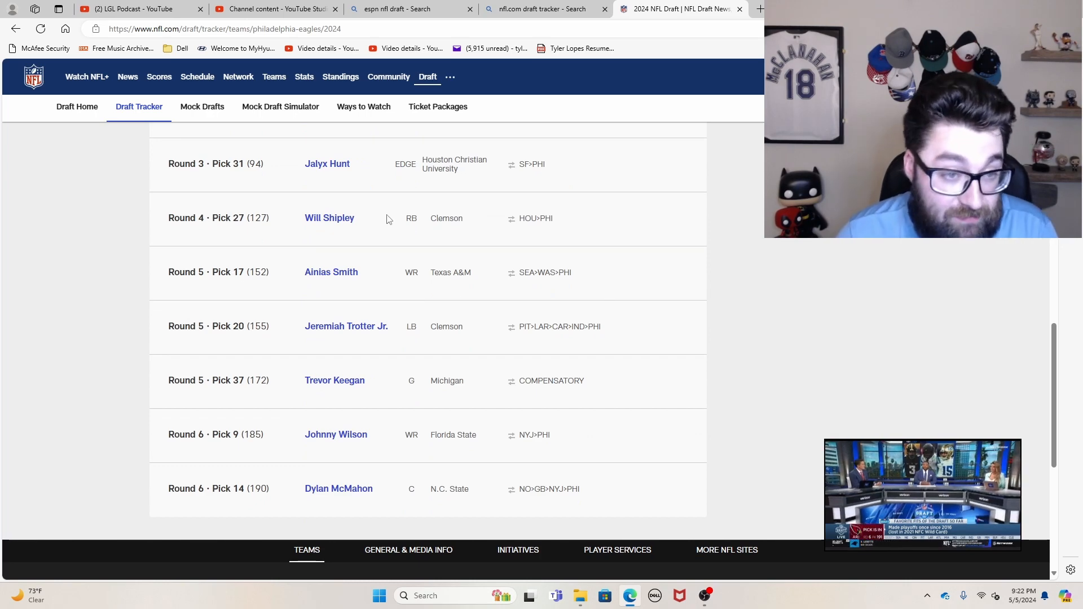
{"action": "scroll", "scroll_direction": "up", "scroll_amount": 3}
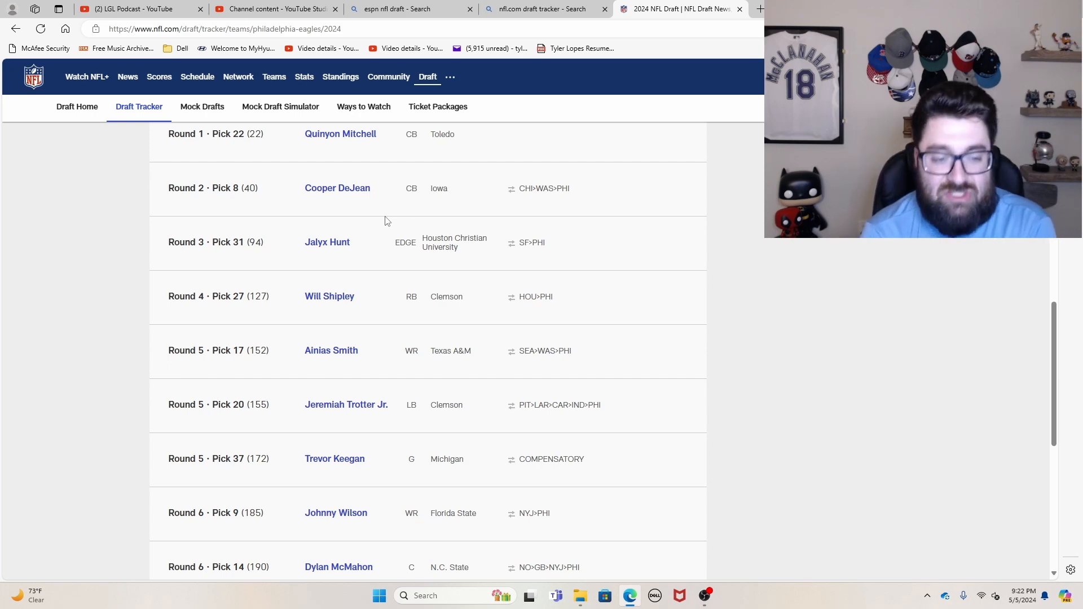
{"action": "scroll", "scroll_direction": "down", "scroll_amount": 3}
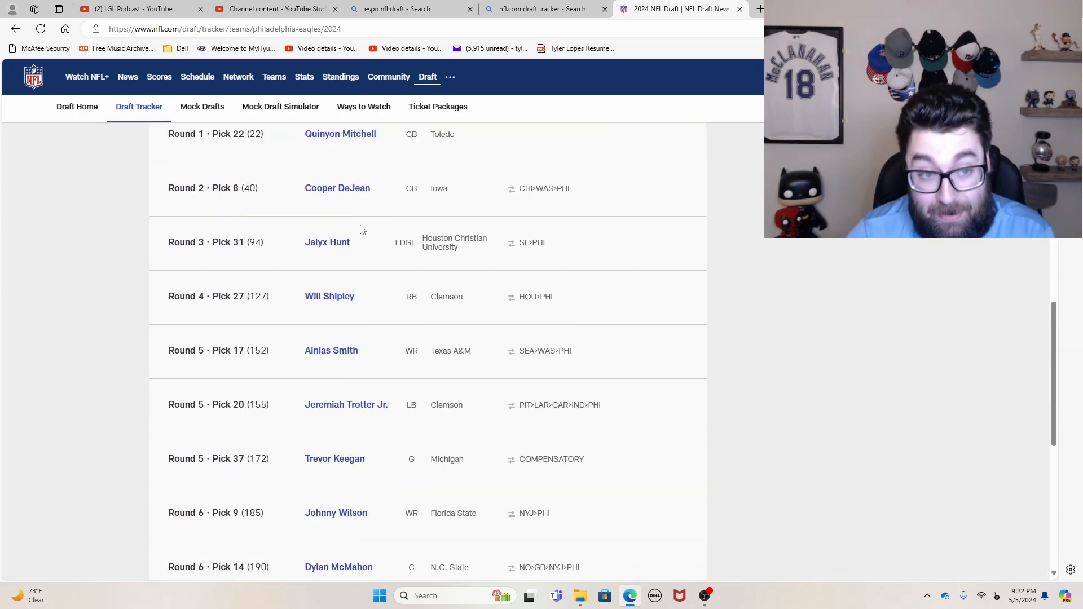
{"action": "mouse_move", "coordinate": [526, 215]}
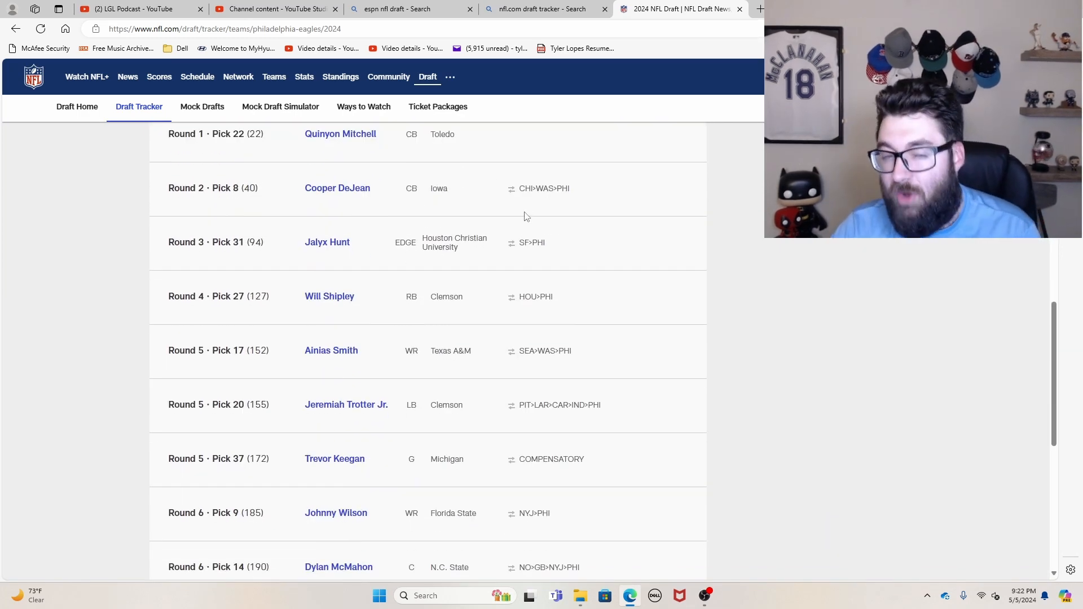
{"action": "mouse_move", "coordinate": [454, 271]}
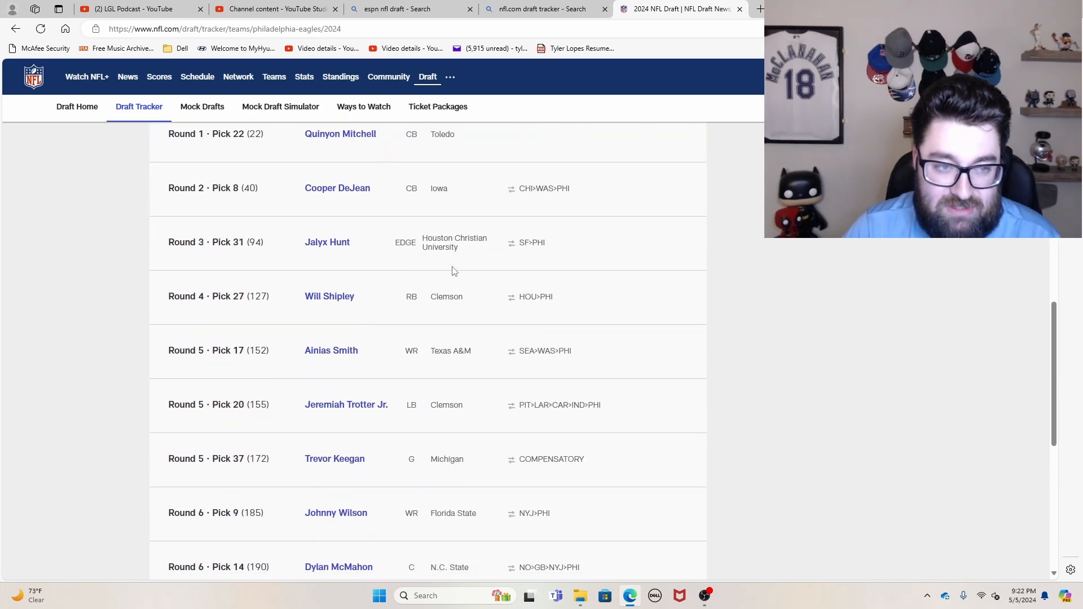